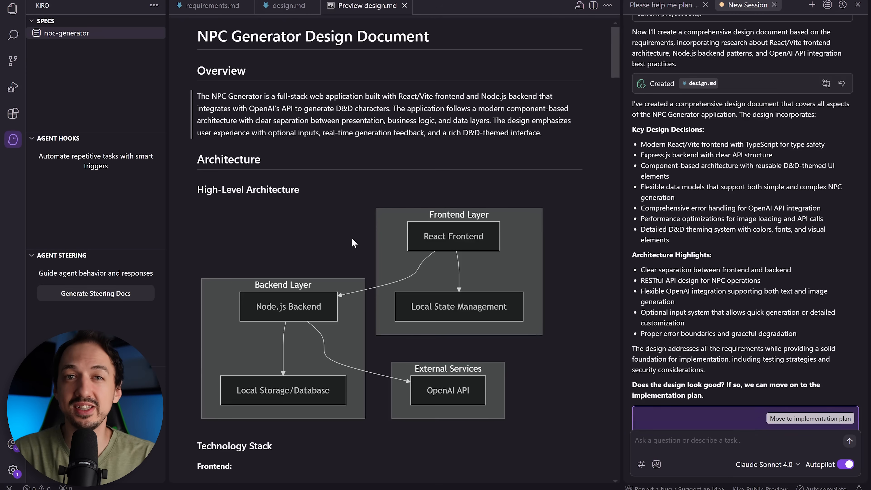
pyautogui.moveTo(532, 256)
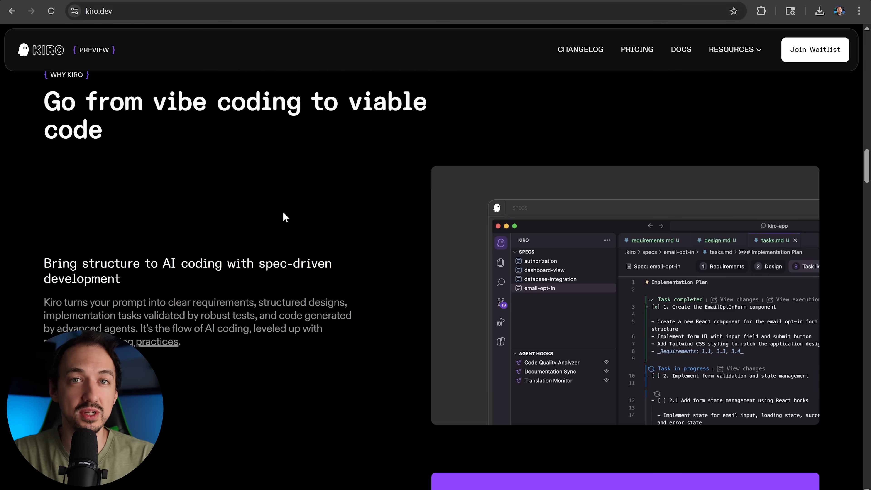
pyautogui.moveTo(431, 317)
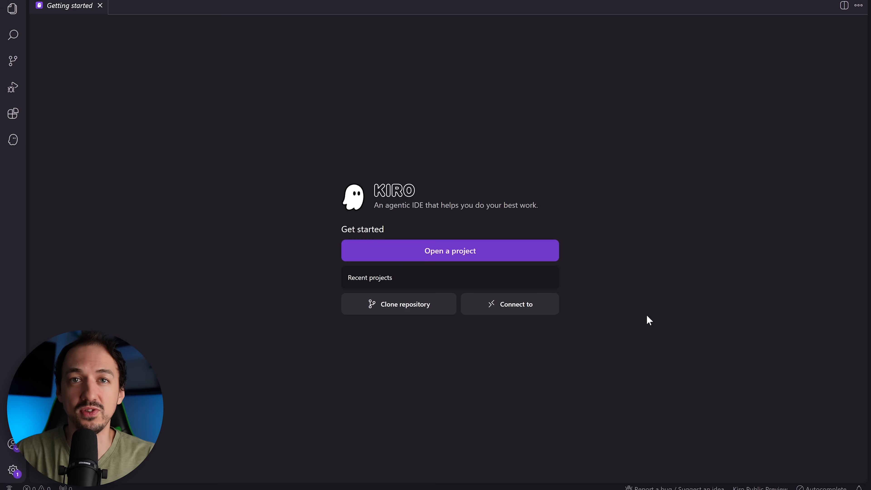
# Step: Open the dragonroll folder as the project and choose Spec mode for the build
pyautogui.click(450, 251)
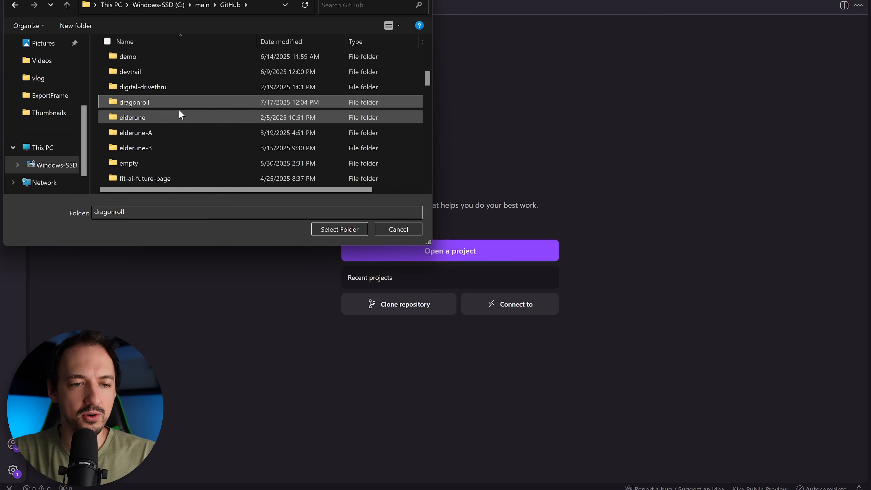
pyautogui.click(339, 229)
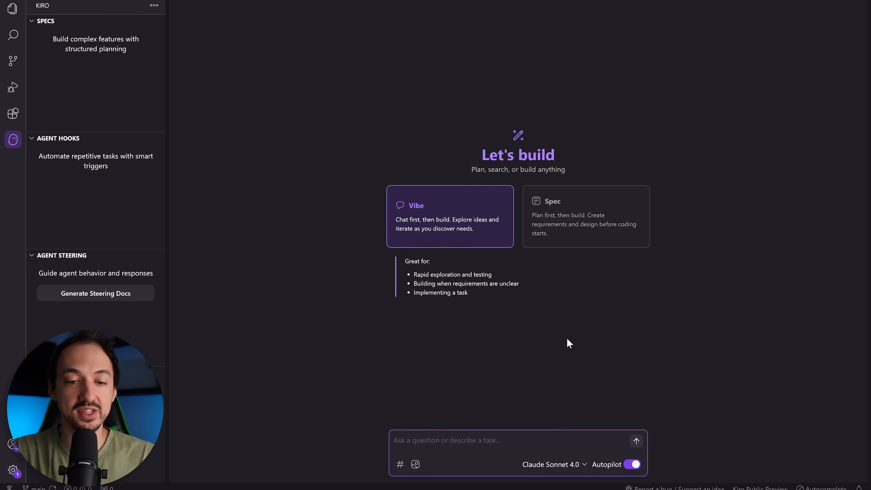
pyautogui.moveTo(587, 233)
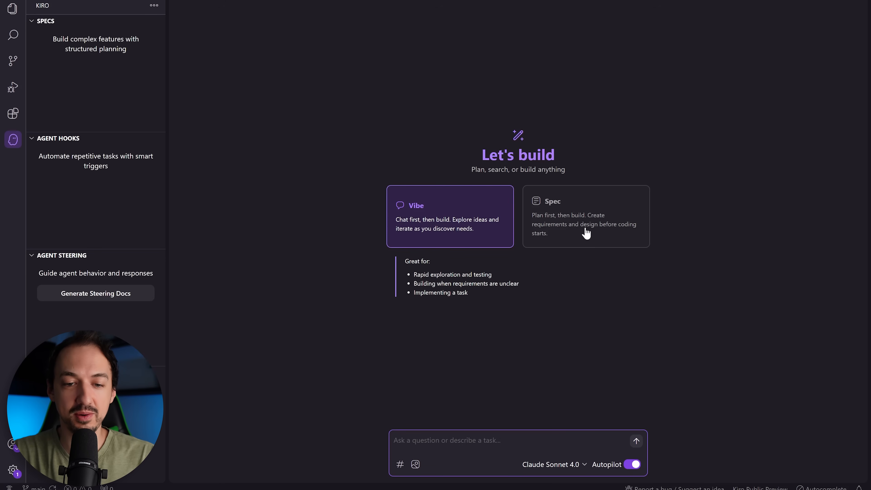
pyautogui.moveTo(554, 216)
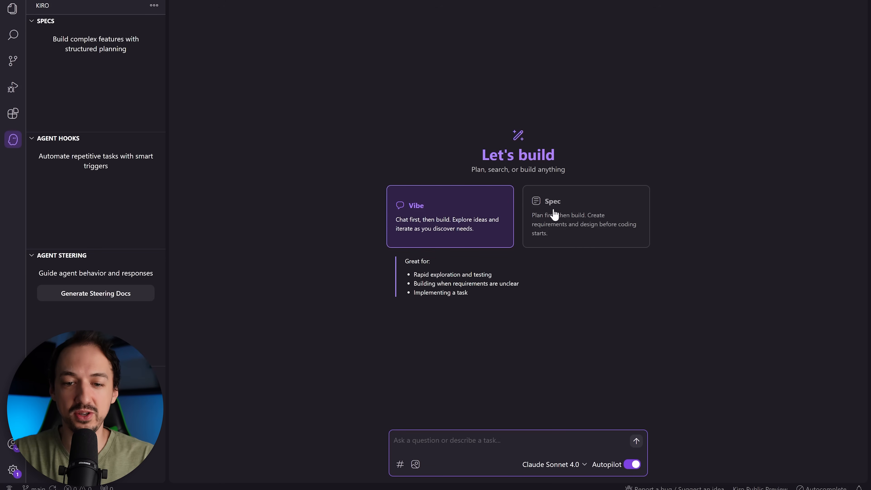
pyautogui.moveTo(513, 268)
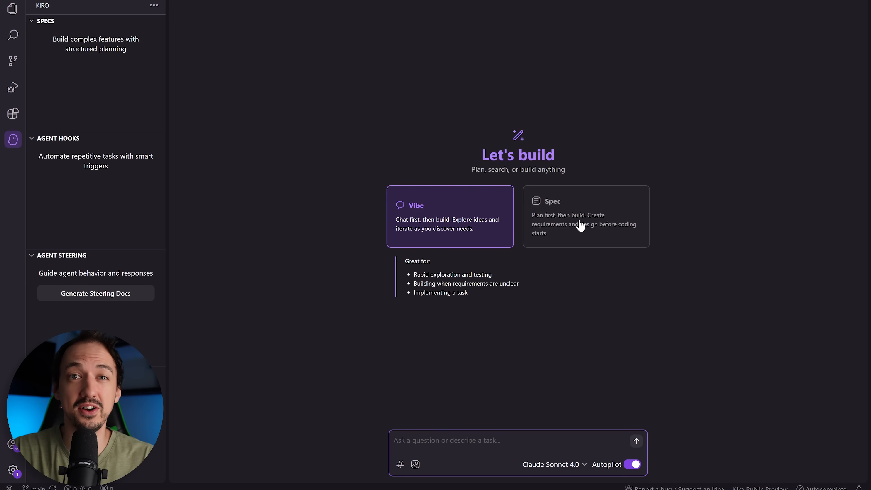
pyautogui.click(586, 216)
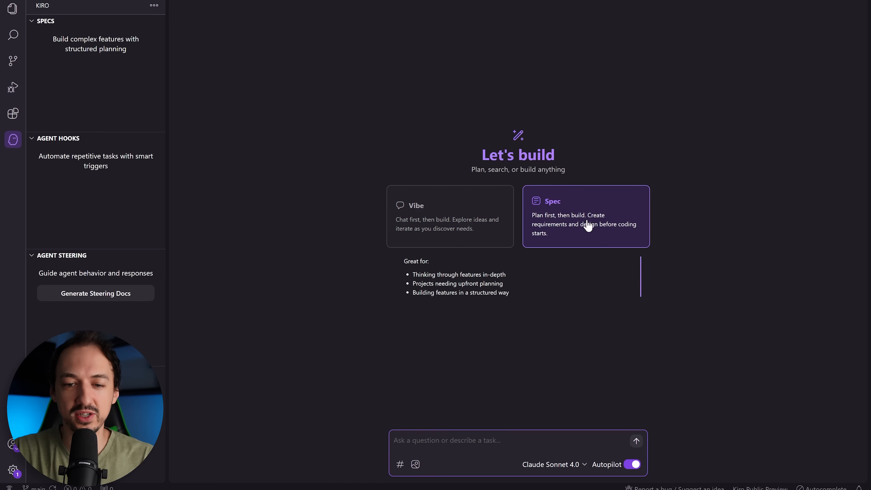
pyautogui.moveTo(595, 317)
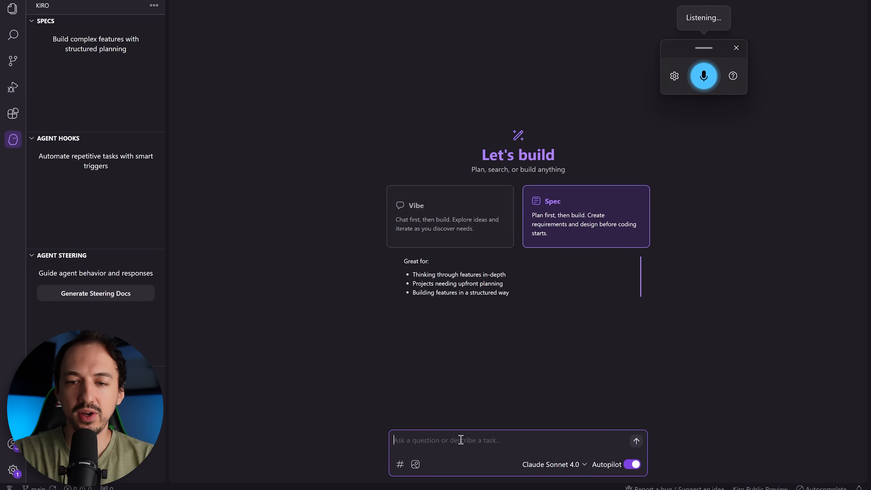
# Step: Dictate and send the Dragon Roll NPC generator planning request to the agent
pyautogui.write('We are building dragon roll, an application that is going to help dungeon')
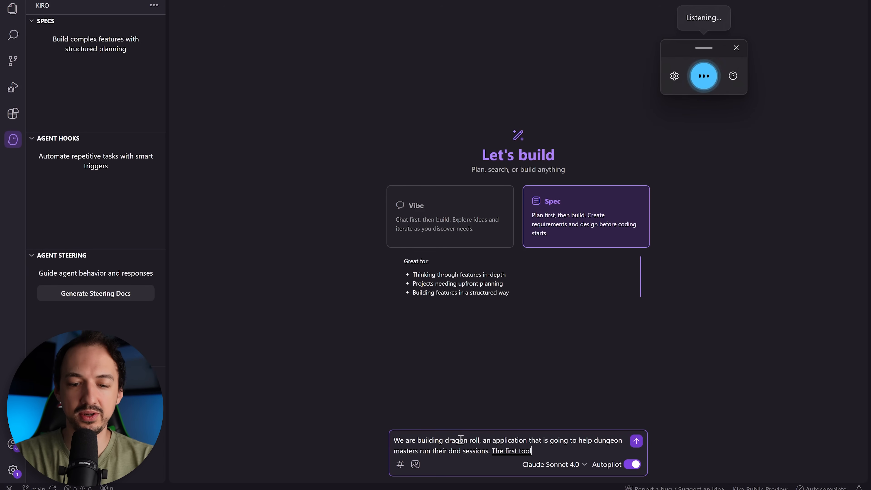
pyautogui.write('that we want to build is an')
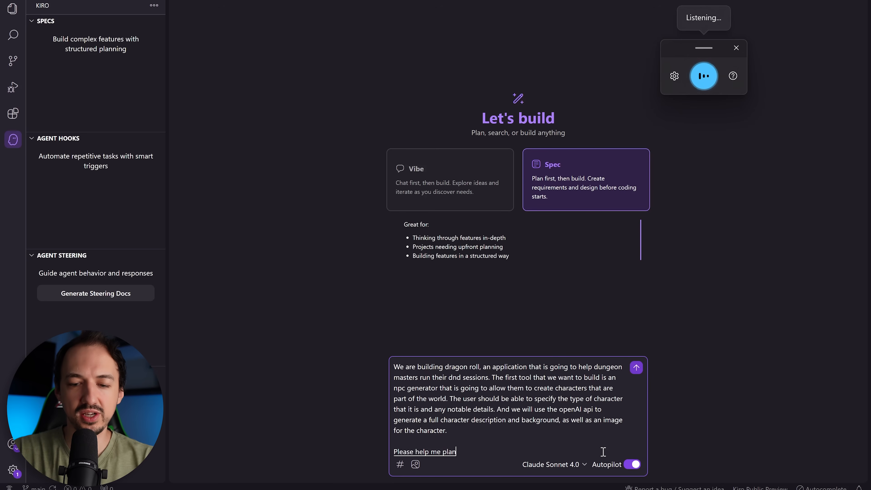
pyautogui.click(637, 367)
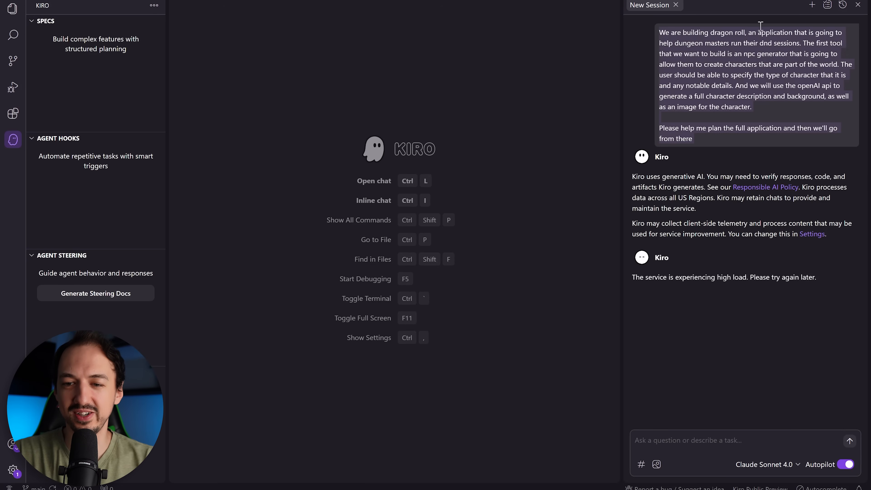
# Step: Retry the request, then view the npc-generator requirements.md as a rendered preview
pyautogui.click(812, 5)
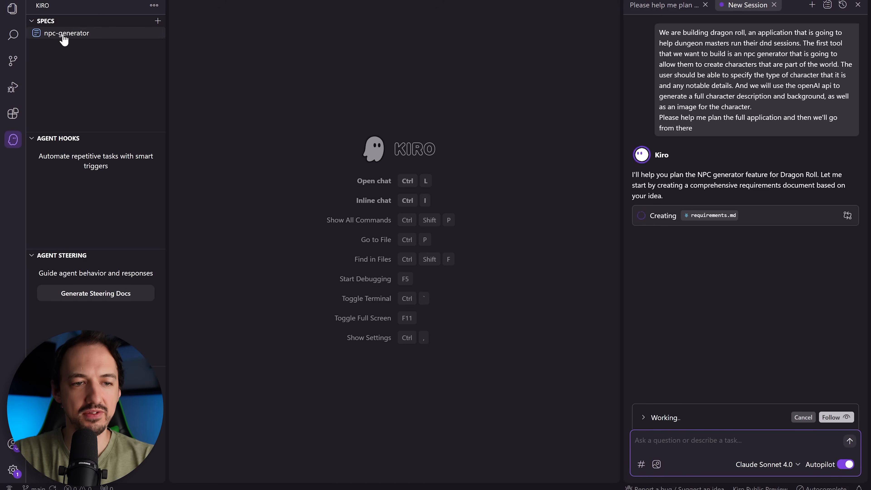
pyautogui.click(67, 33)
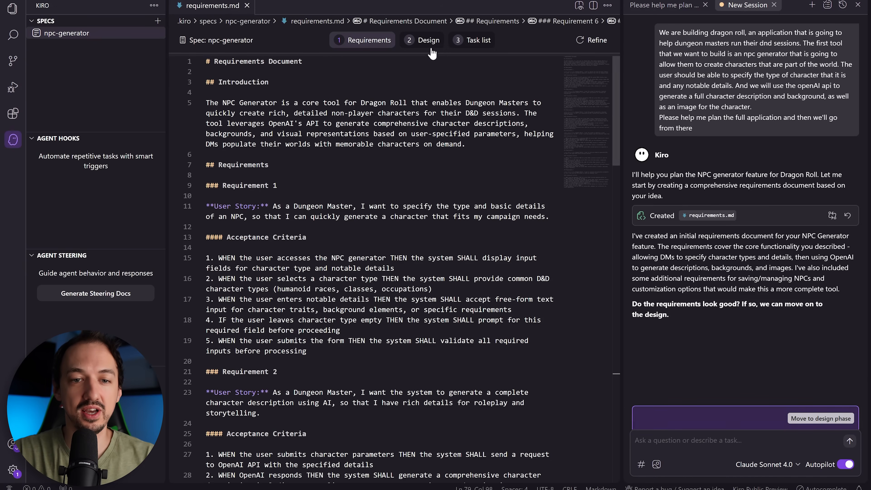
pyautogui.moveTo(421, 40)
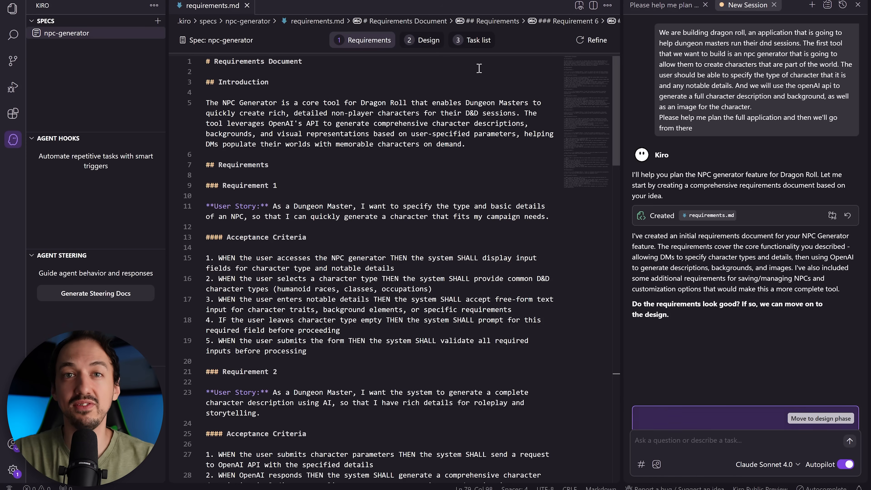
pyautogui.moveTo(448, 89)
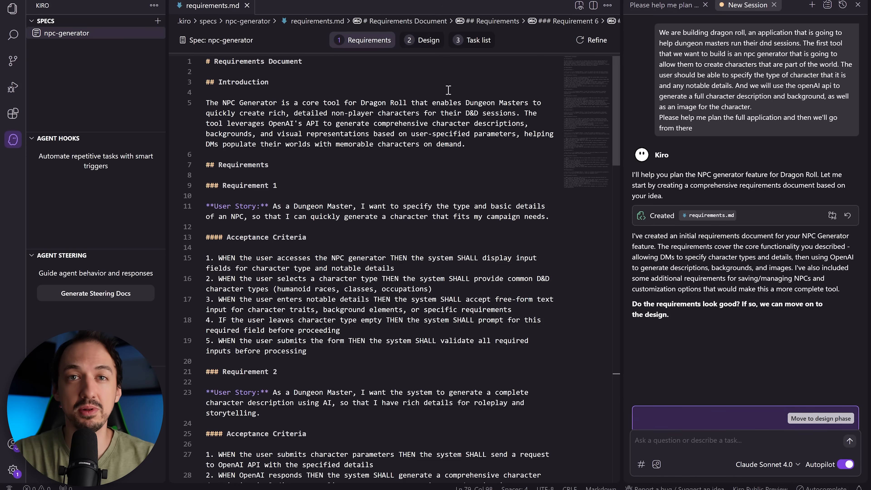
pyautogui.click(383, 92)
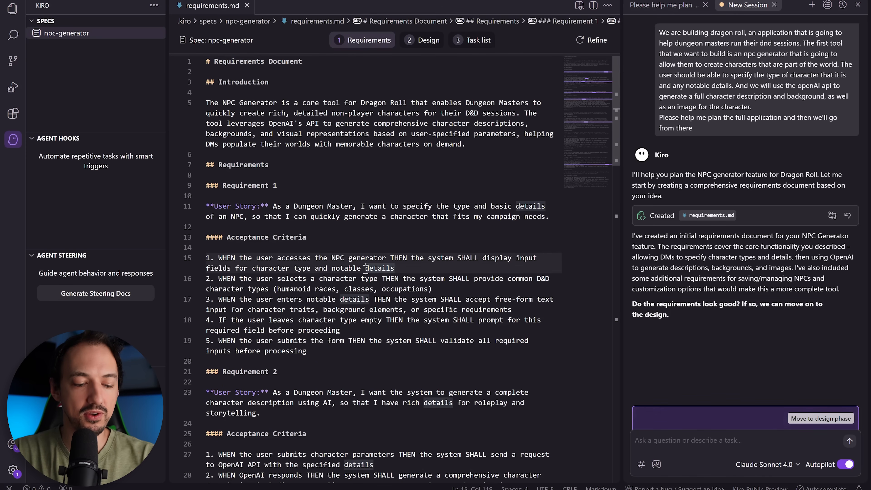
pyautogui.click(579, 6)
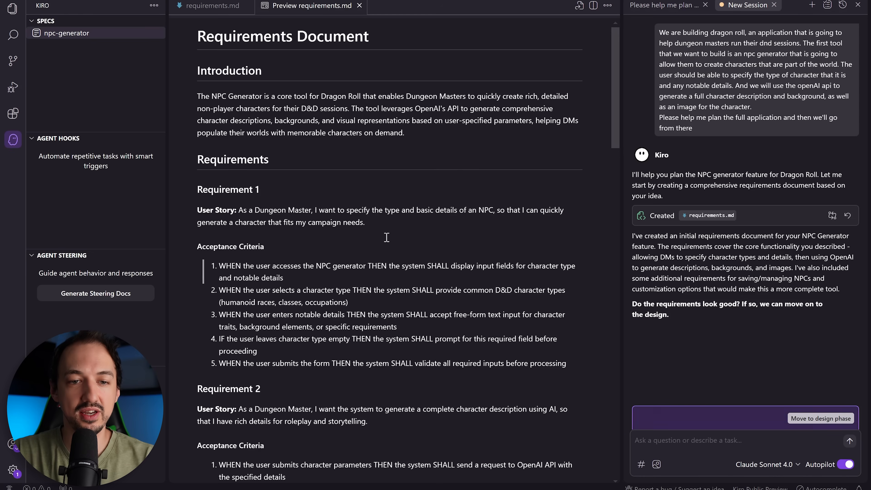
# Step: Review the revised requirements and move on to the design phase
pyautogui.scroll(-3)
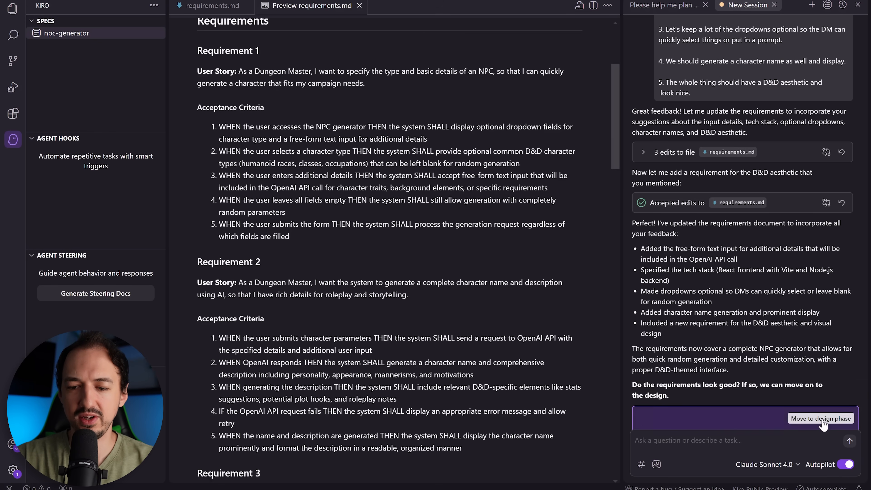
pyautogui.click(821, 418)
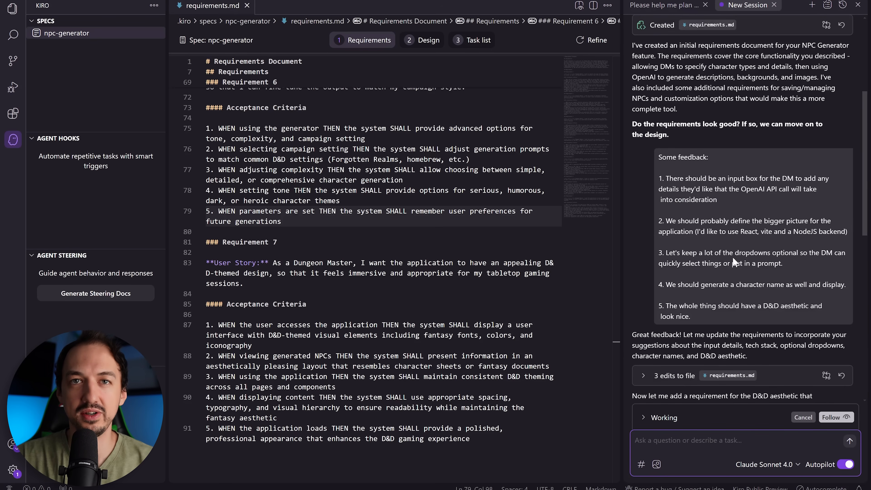
# Step: Review the generated design.md in its formatted preview from top to bottom
pyautogui.click(427, 40)
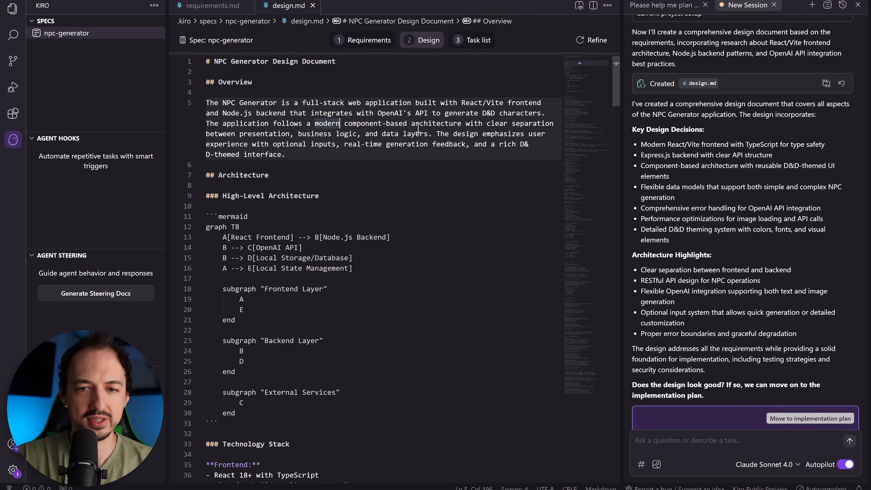
pyautogui.click(580, 6)
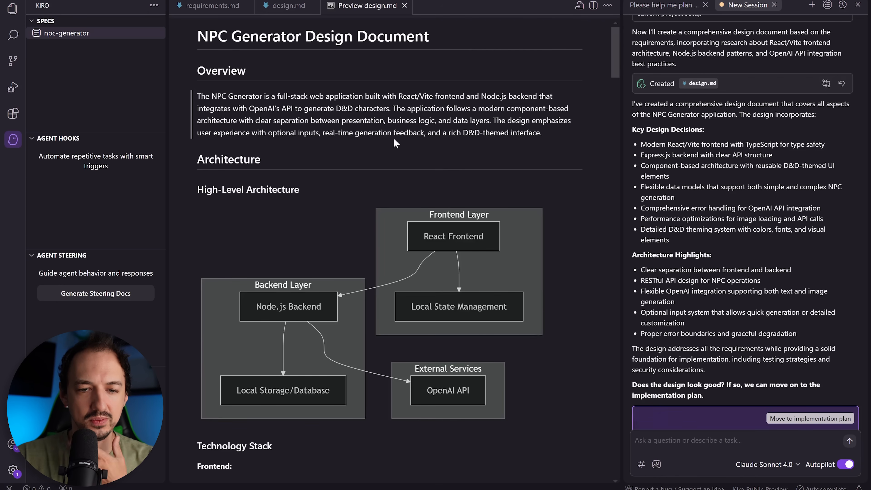
pyautogui.moveTo(532, 256)
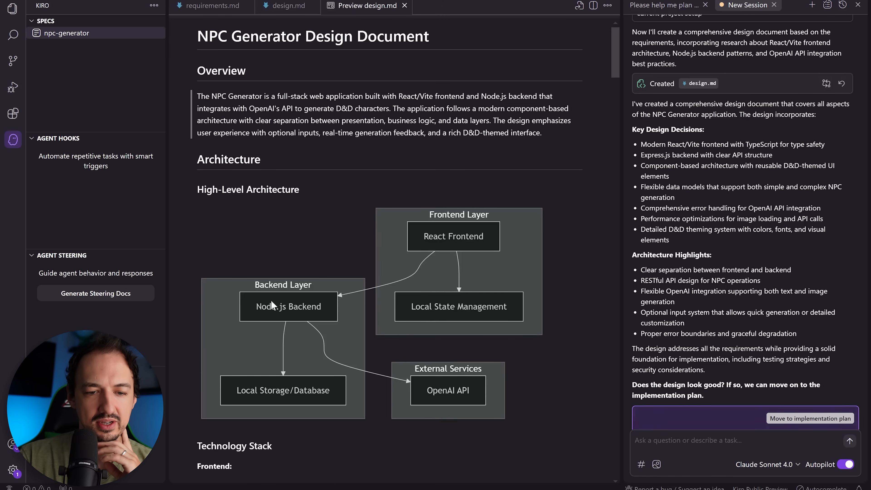
pyautogui.scroll(-3)
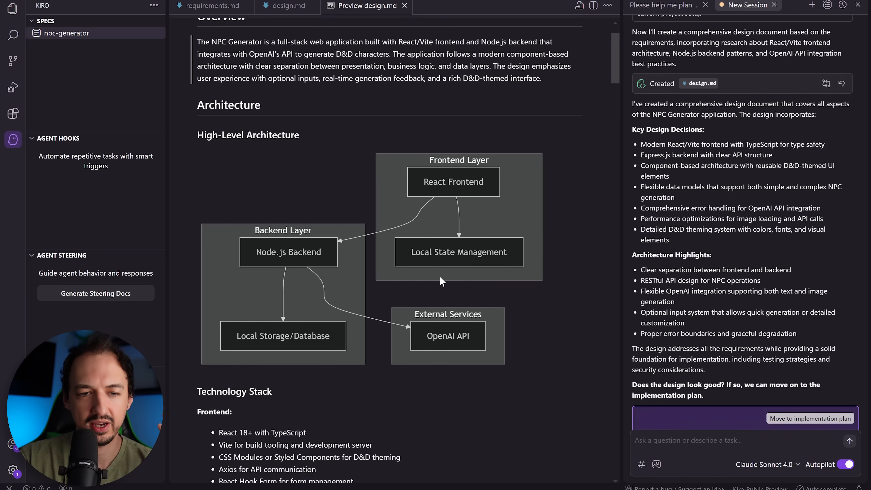
pyautogui.scroll(-3)
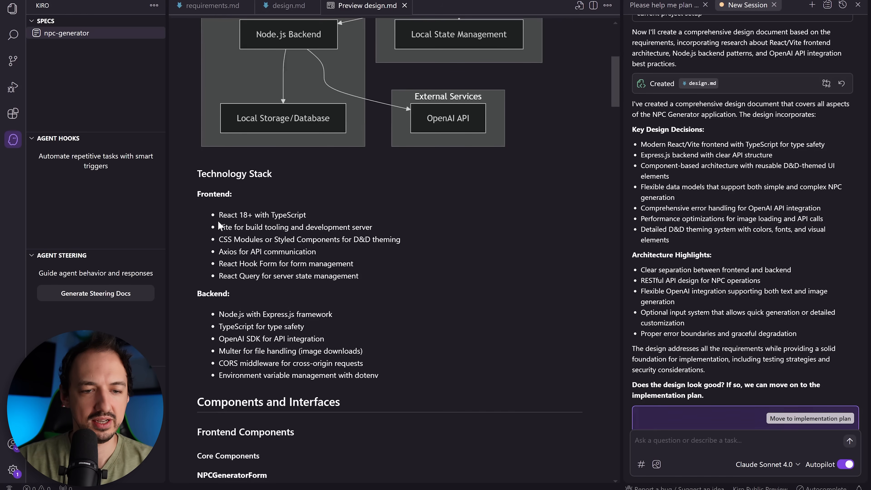
pyautogui.scroll(-3)
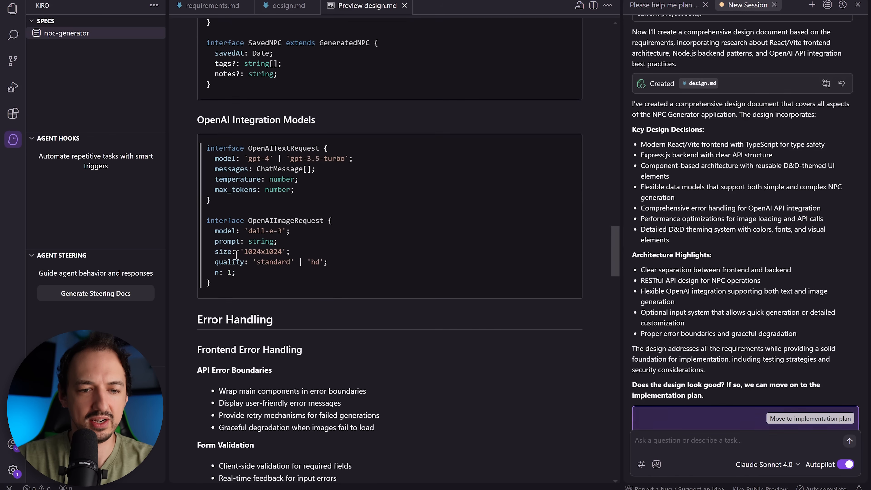
pyautogui.scroll(-3)
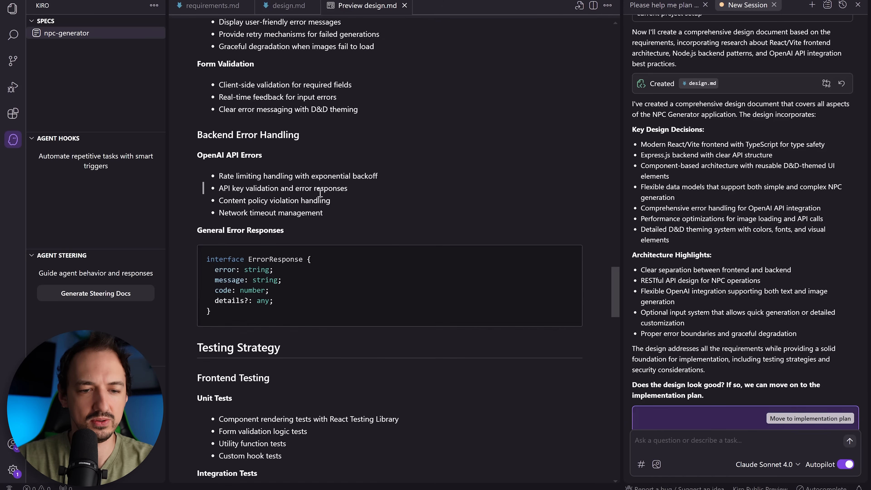
pyautogui.scroll(-3)
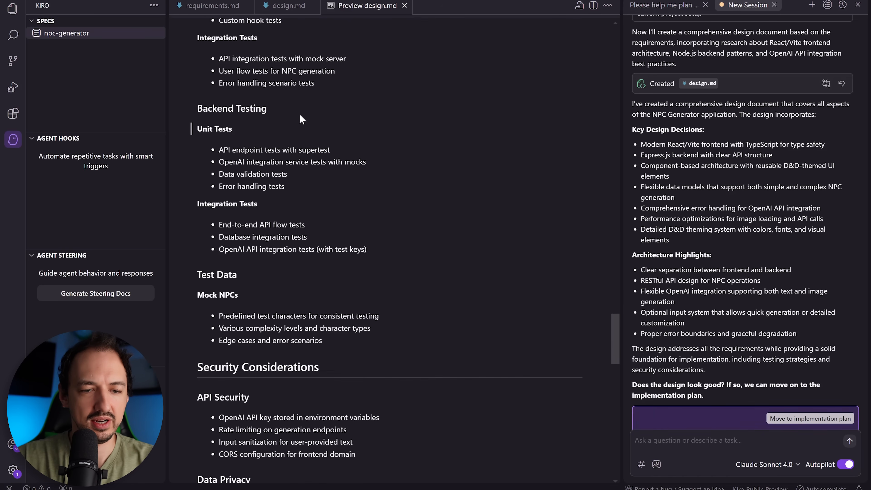
pyautogui.scroll(-3)
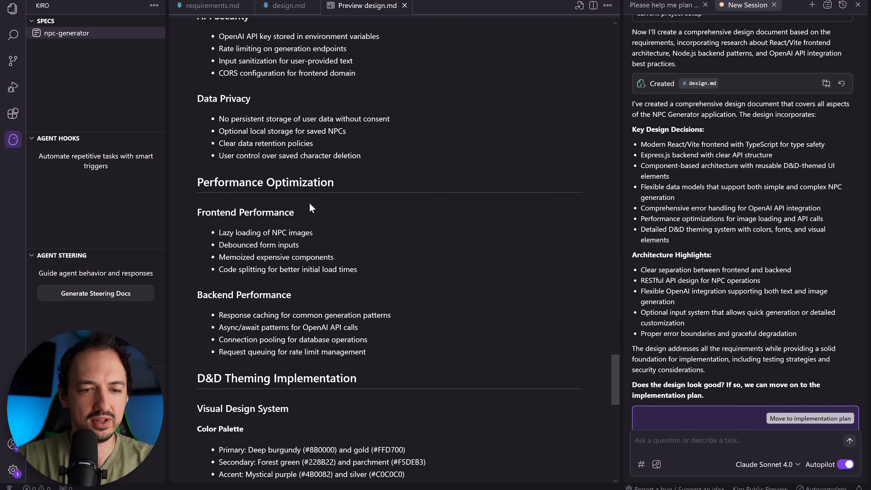
pyautogui.scroll(-3)
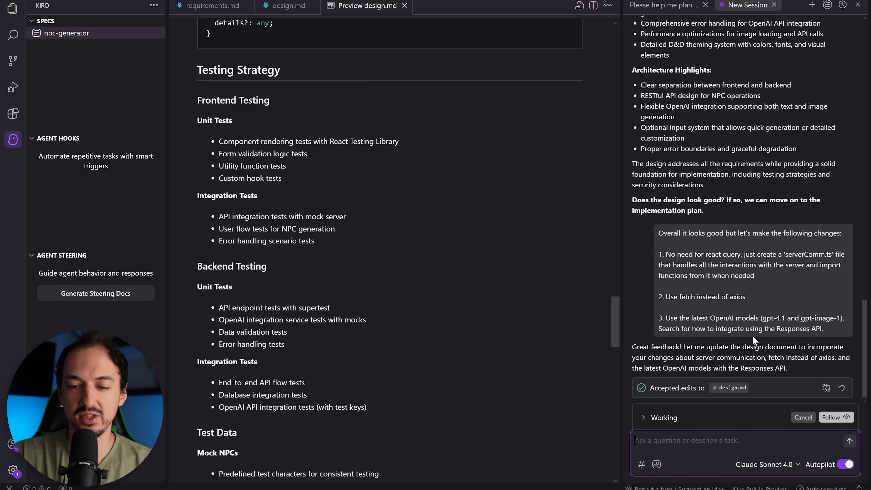
pyautogui.moveTo(771, 343)
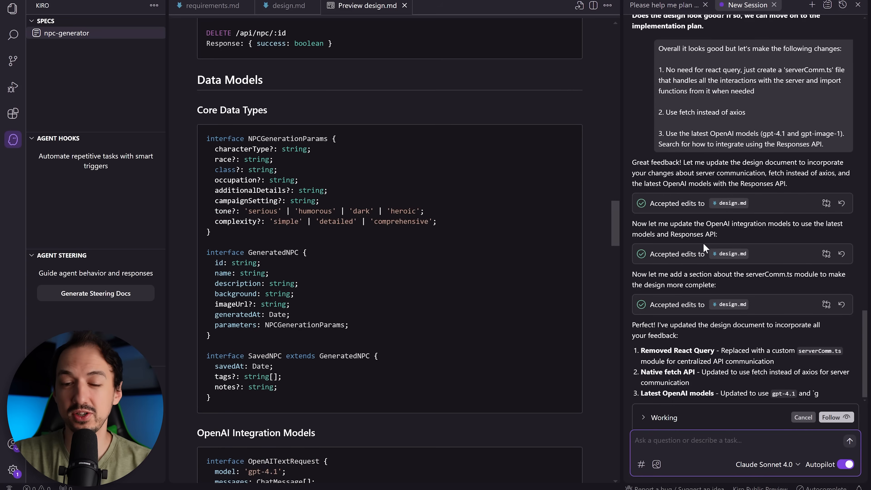
# Step: Check the OpenAI model section of design.md, then switch to Chrome for the Responses API example
pyautogui.scroll(-3)
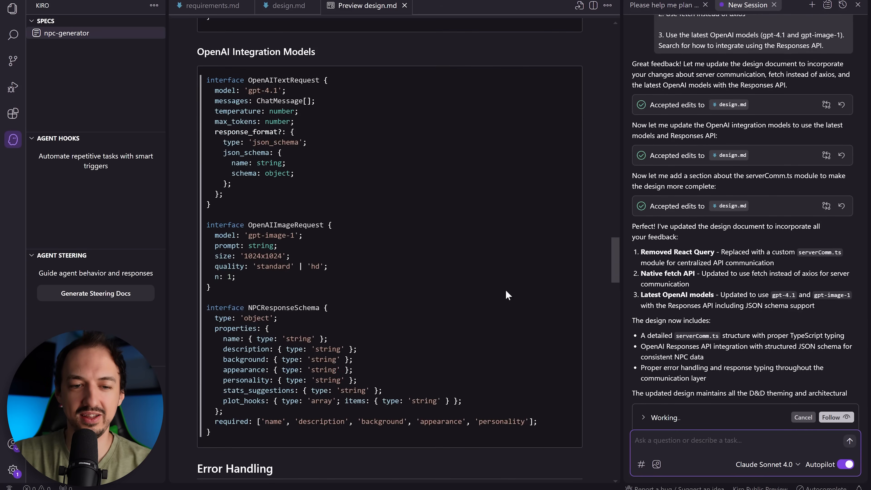
pyautogui.scroll(-3)
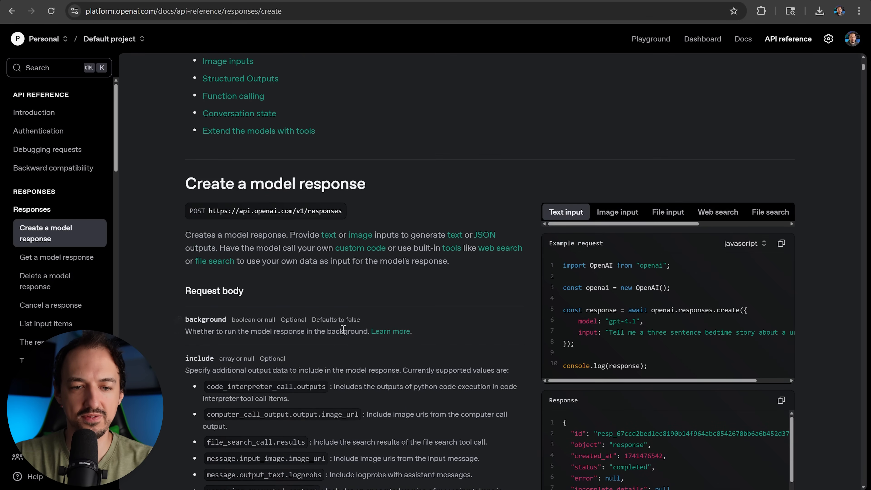
pyautogui.press('alt+tab')
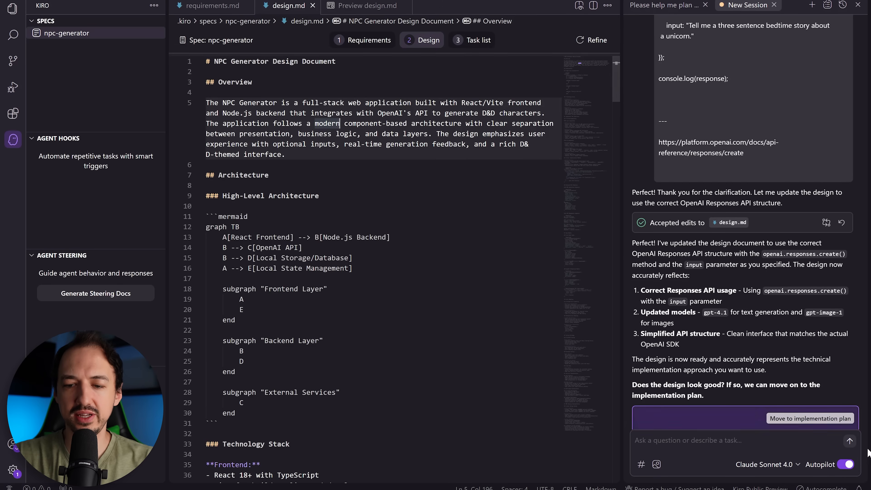
pyautogui.moveTo(809, 426)
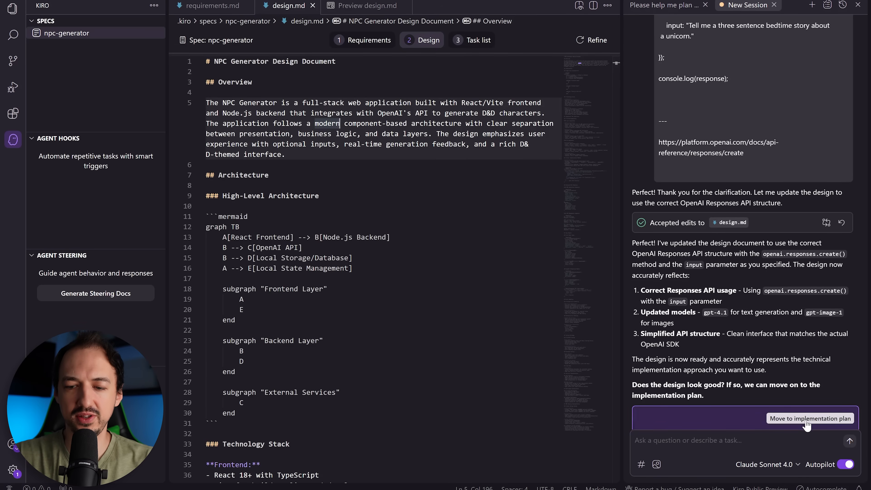
# Step: Approve the design and move on to generating the implementation plan
pyautogui.click(810, 419)
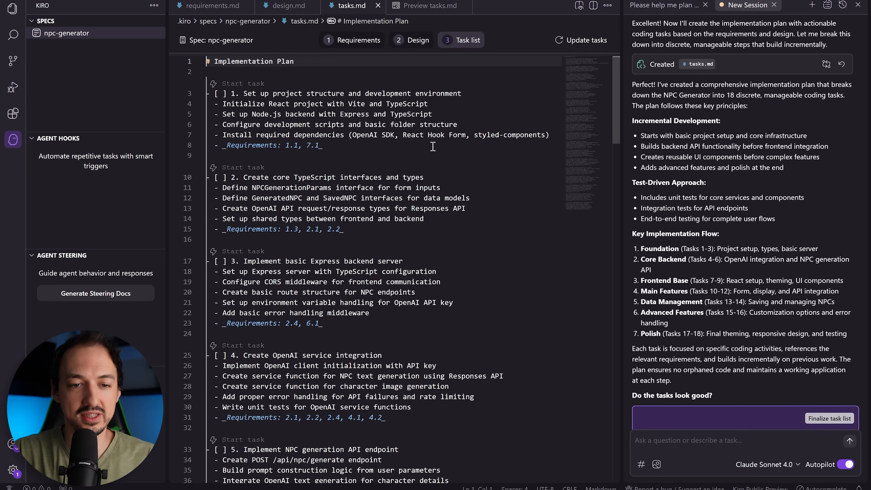
# Step: Review the 18-task tasks.md plan in its rendered preview
pyautogui.click(429, 6)
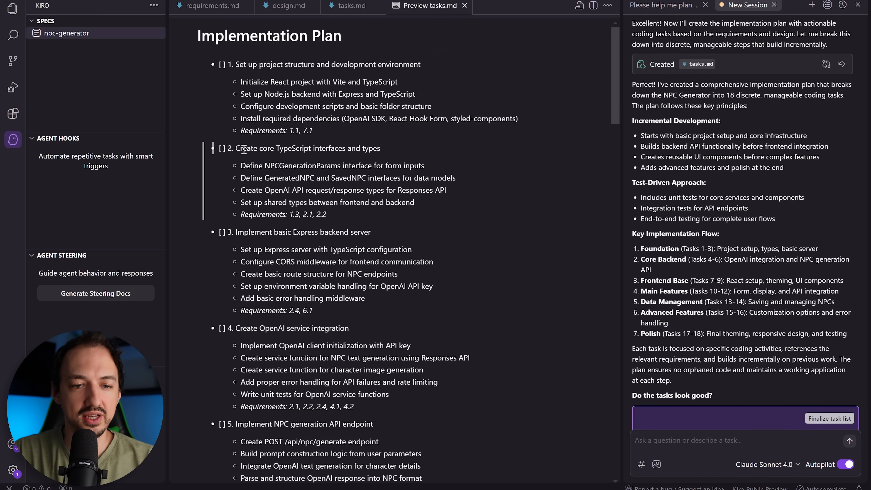
pyautogui.scroll(-3)
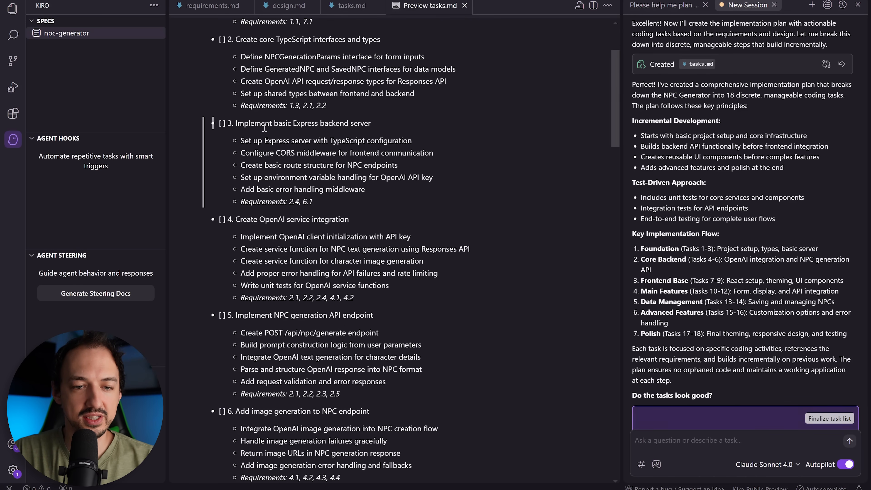
pyautogui.scroll(-3)
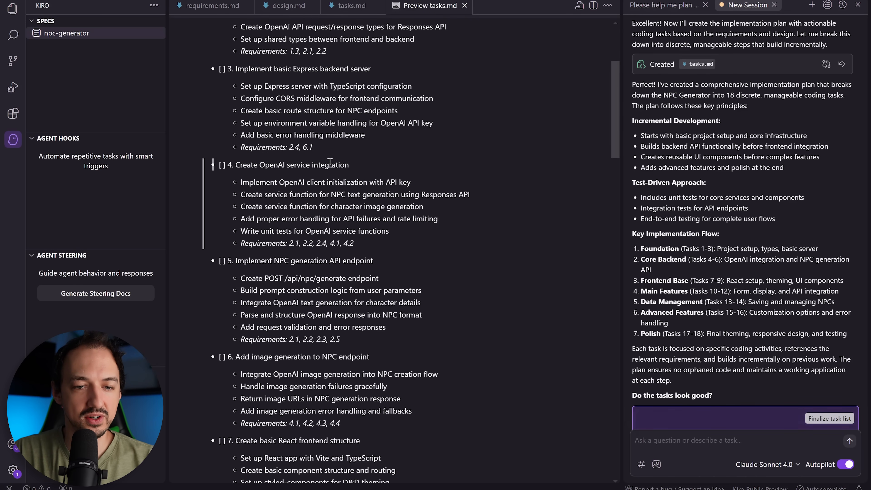
pyautogui.scroll(-3)
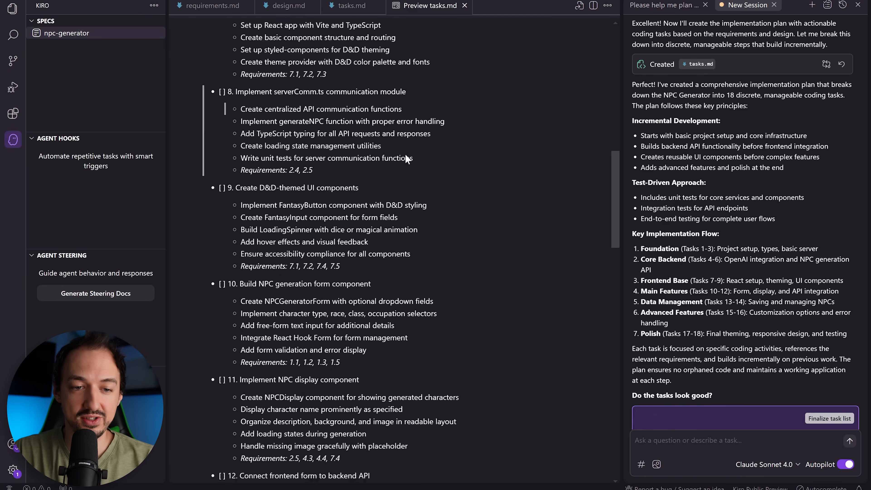
pyautogui.scroll(-3)
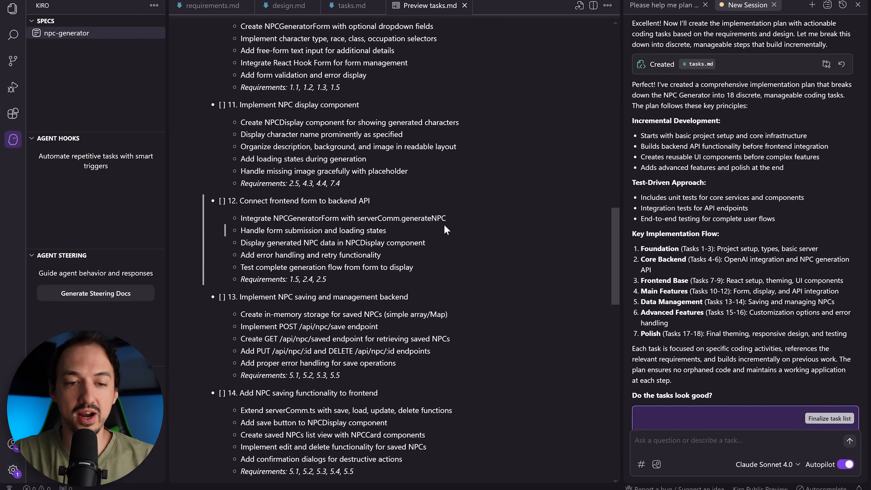
pyautogui.scroll(-3)
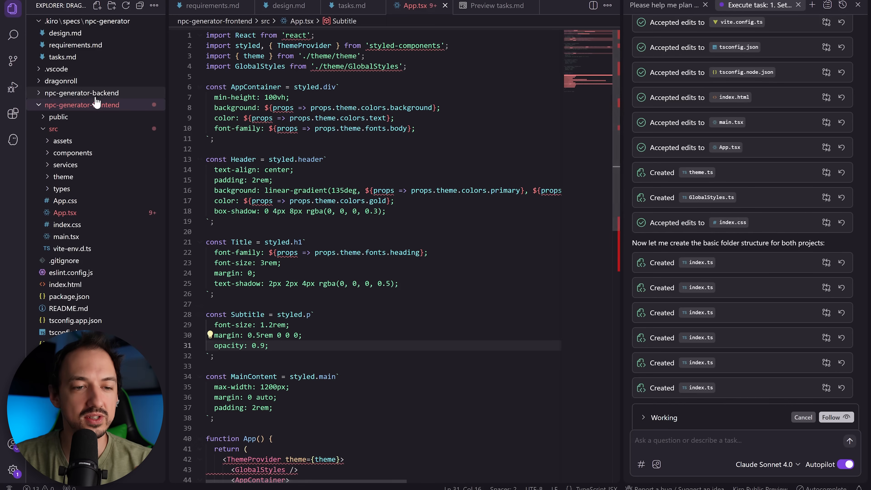
pyautogui.moveTo(82, 93)
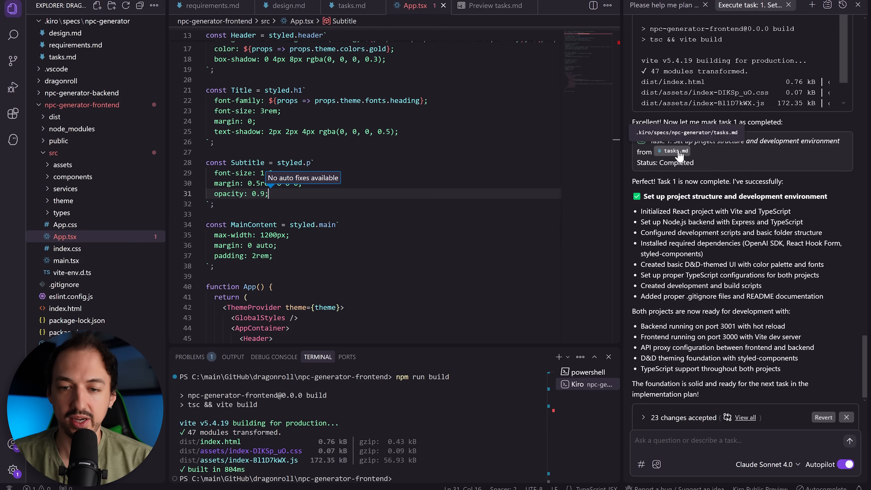
# Step: Check tasks.md to confirm task 1 is marked completed
pyautogui.click(351, 5)
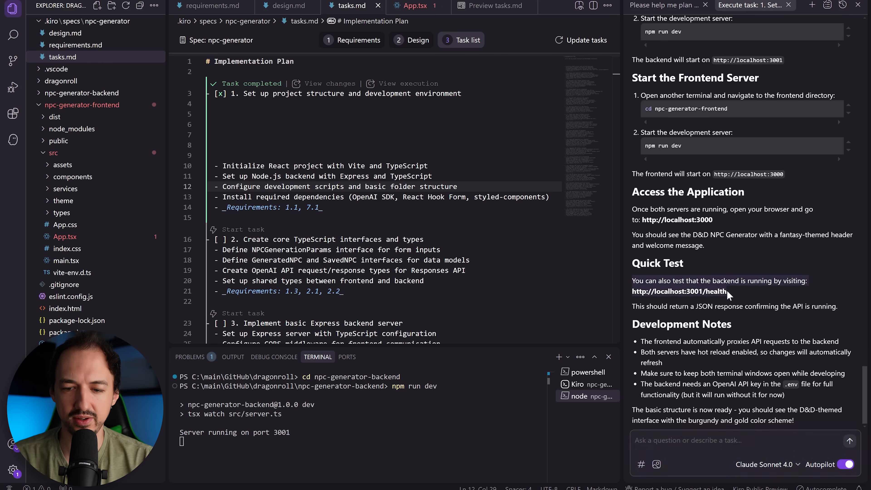
# Step: Start task 2 on core TypeScript interfaces and close the finished task 1 session
pyautogui.click(678, 291)
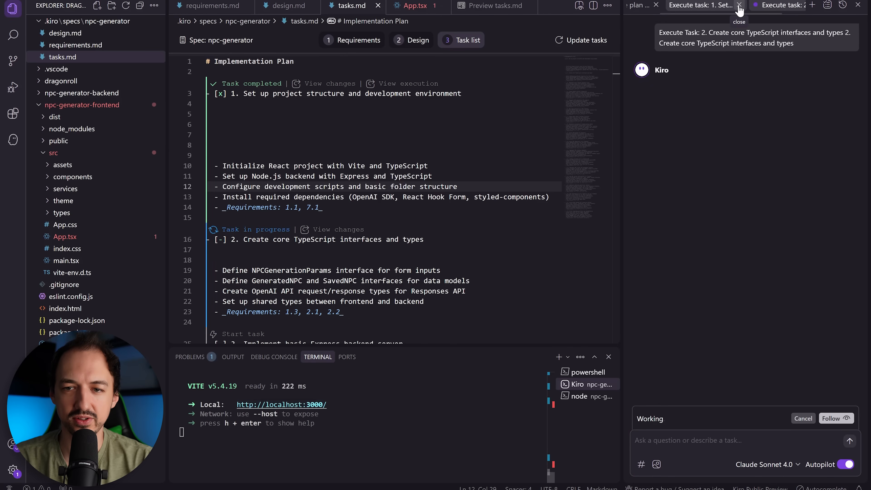
pyautogui.click(739, 5)
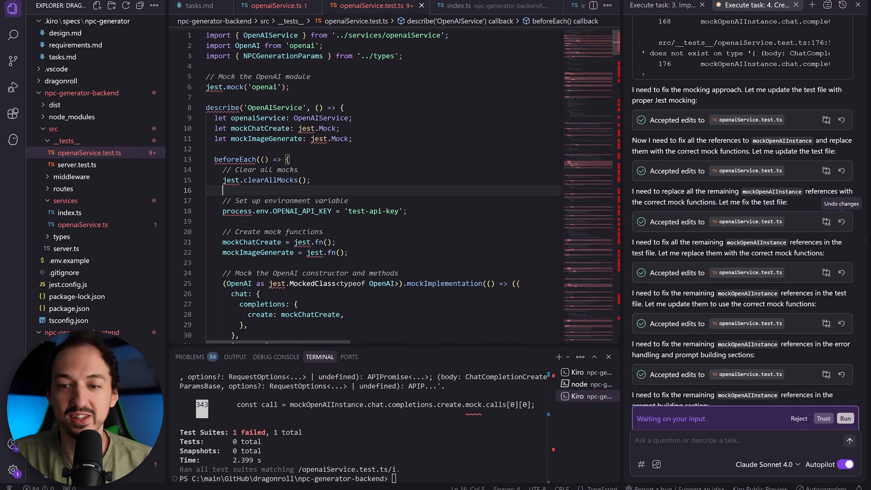
pyautogui.moveTo(277, 5)
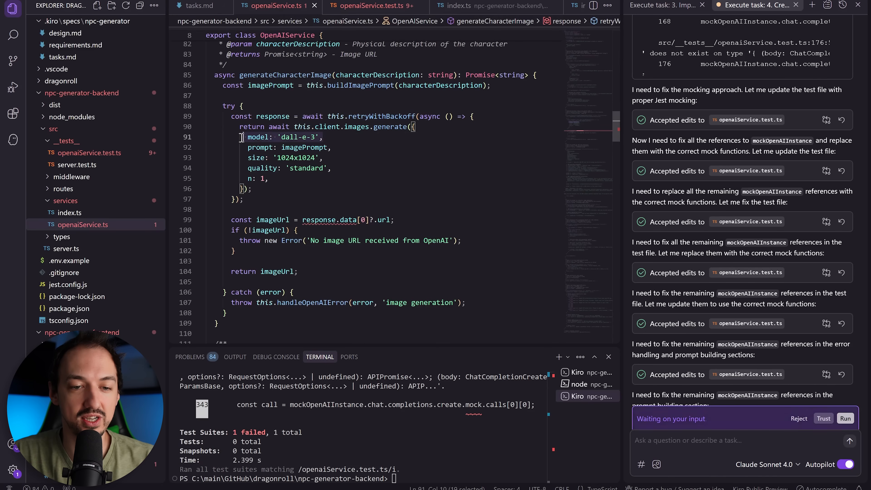
# Step: Review the dall-e-3 image model setting in openaiService.ts and show the specs, hooks and steering panel
pyautogui.click(365, 151)
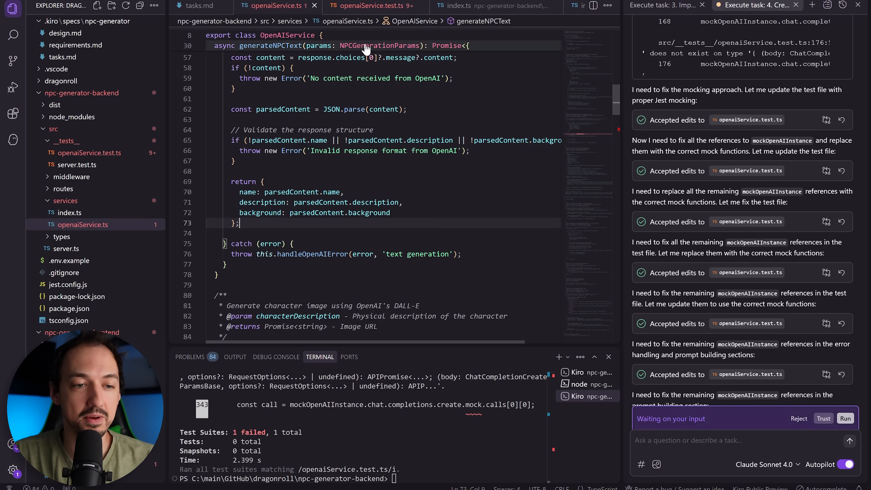
pyautogui.click(12, 141)
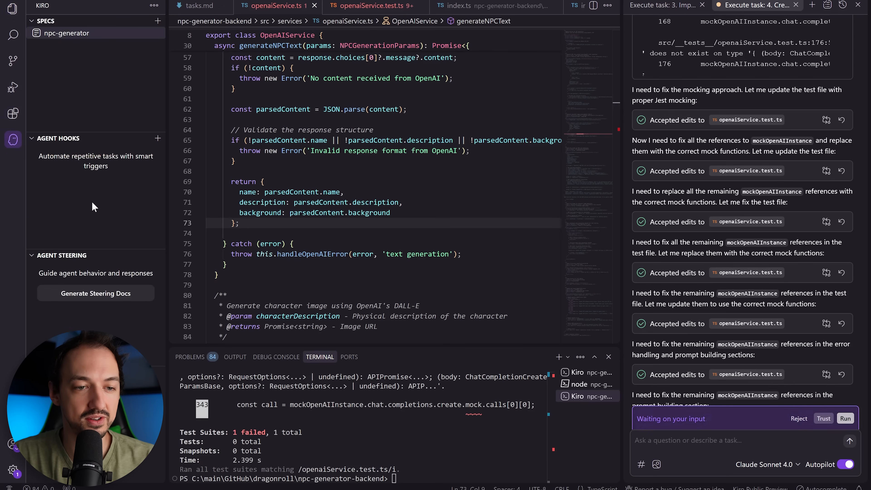
pyautogui.moveTo(96, 294)
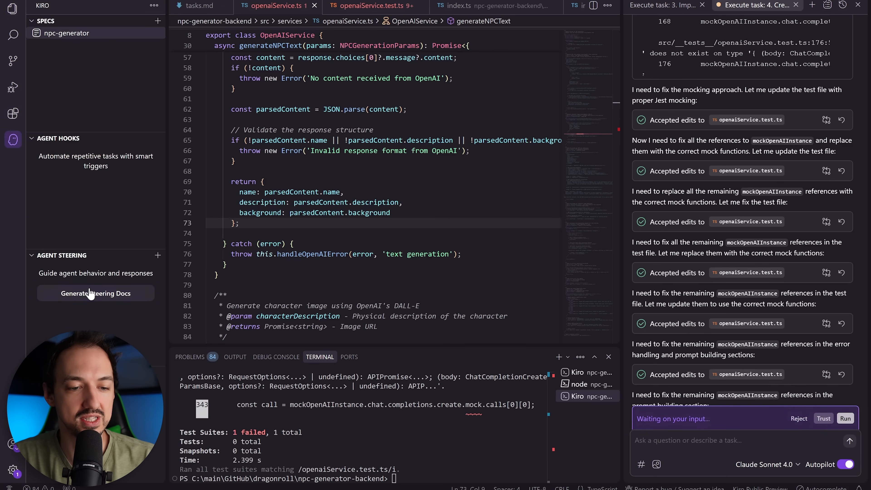
# Step: Generate steering documents and view structure.md, tech.md, then product.md
pyautogui.click(96, 293)
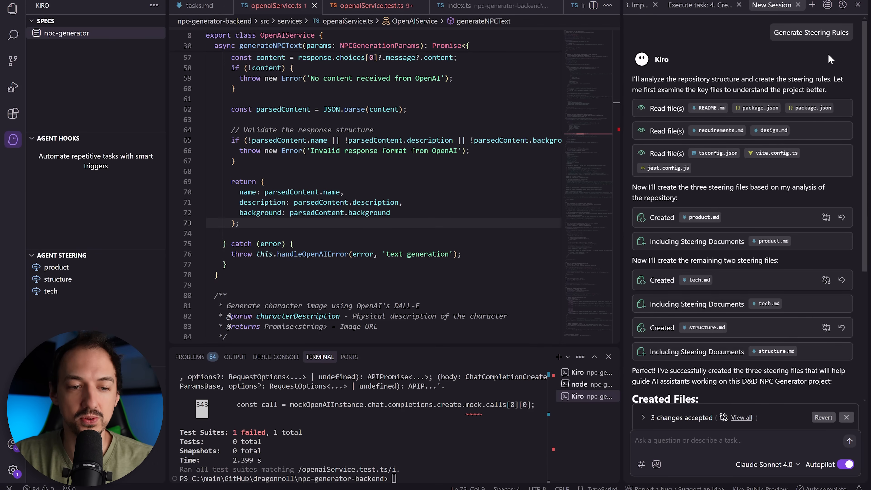
pyautogui.scroll(-3)
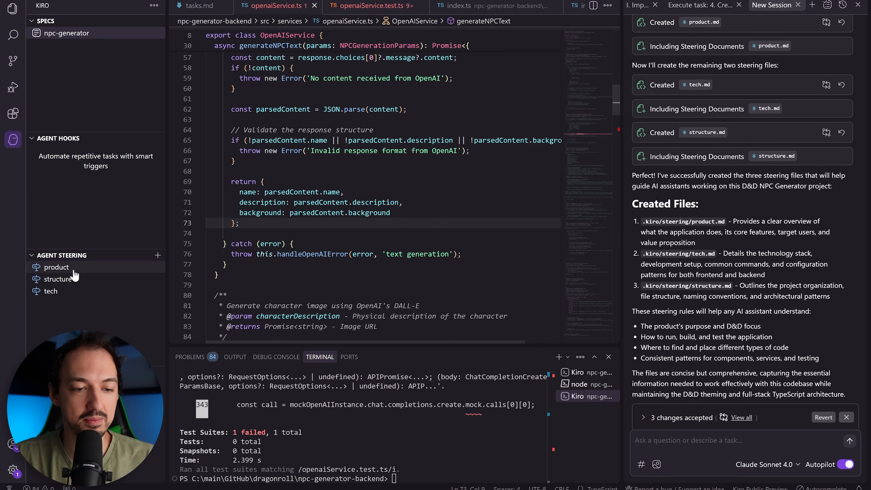
pyautogui.click(57, 279)
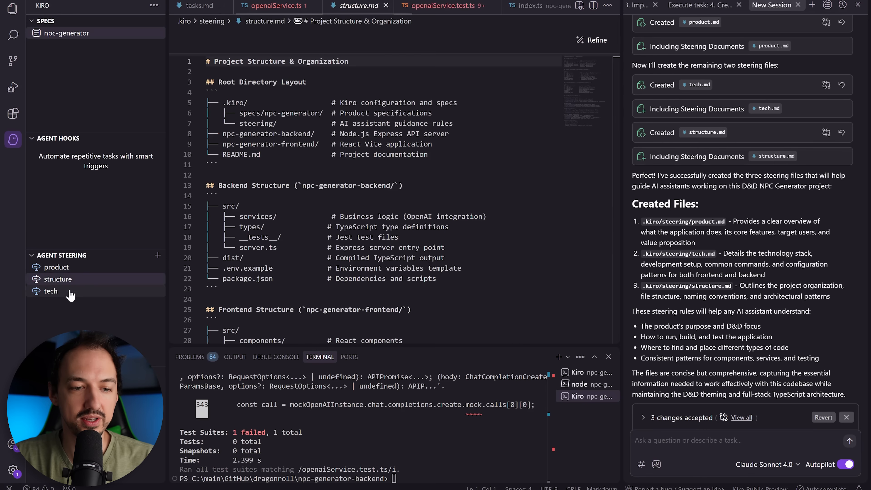
pyautogui.click(50, 291)
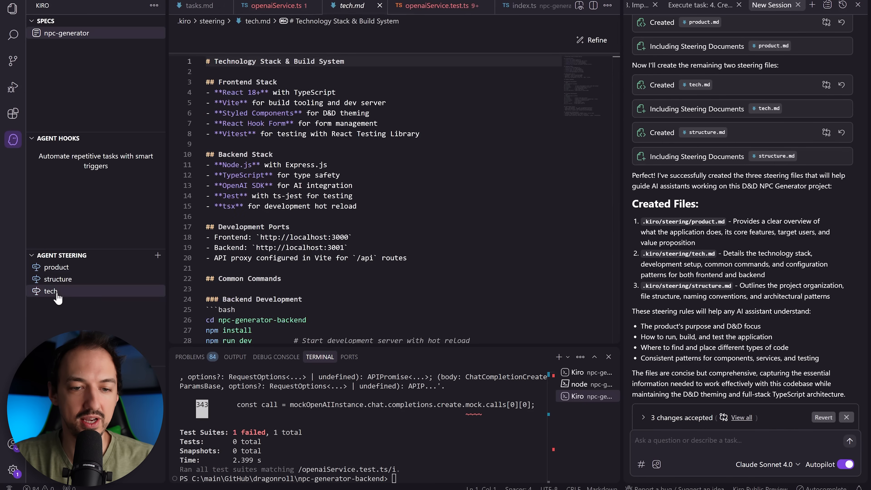
pyautogui.click(57, 279)
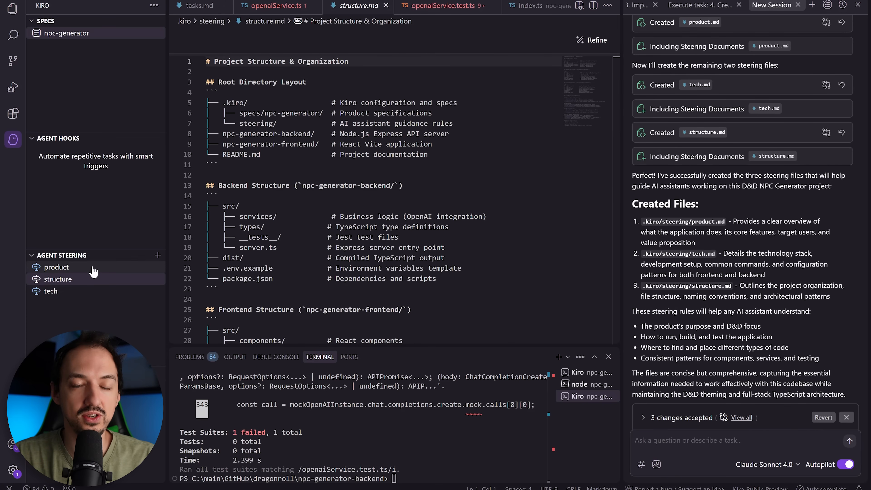
pyautogui.click(57, 267)
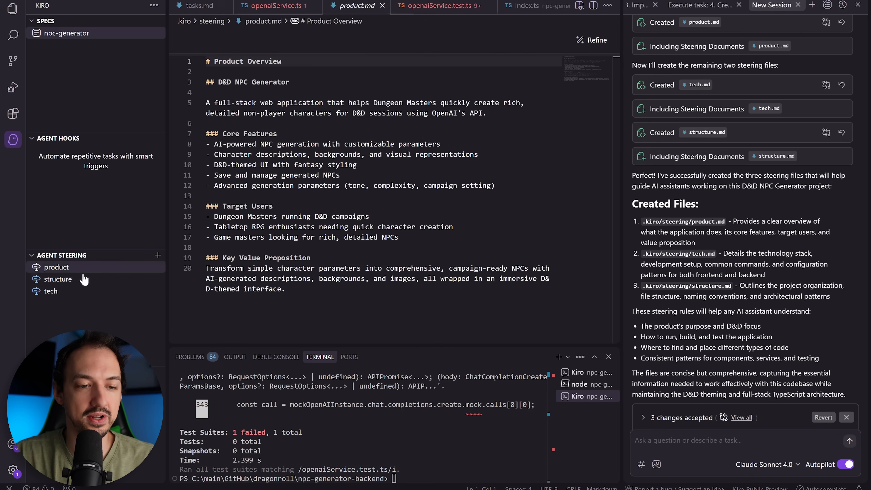
pyautogui.moveTo(50, 292)
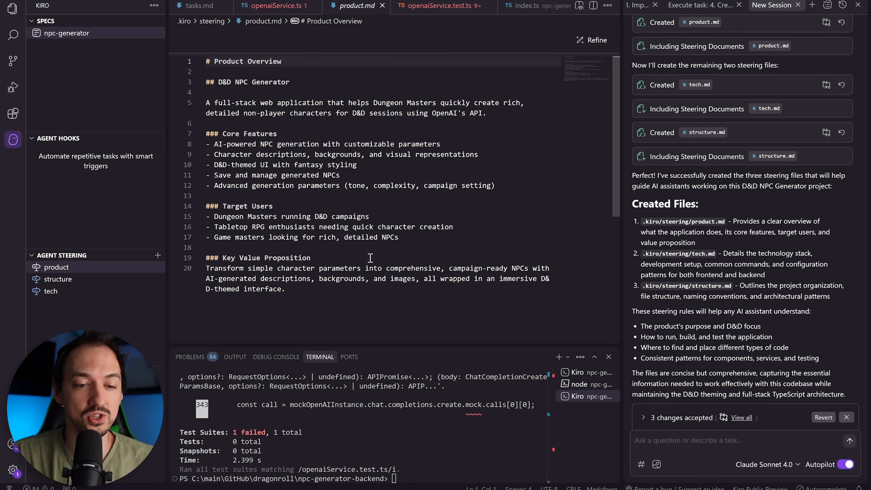
# Step: Show the npc-generator tasks.md task list with the agent's done/remaining status summary
pyautogui.click(740, 440)
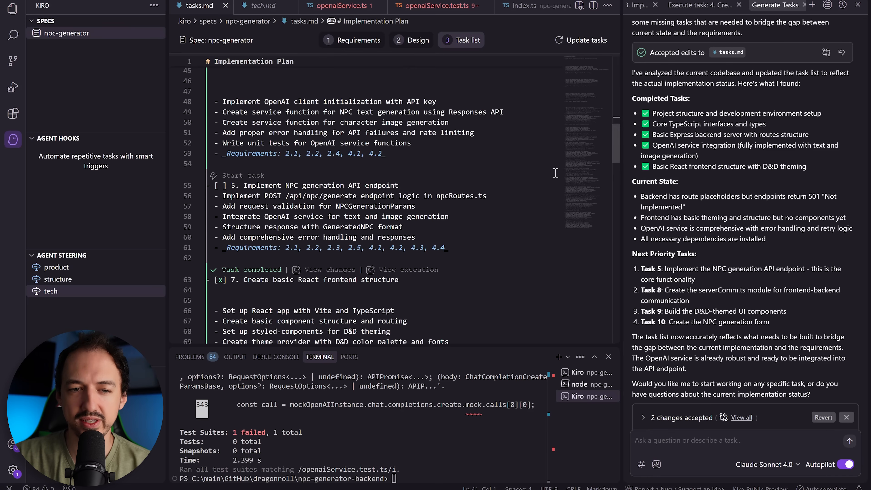
pyautogui.scroll(-3)
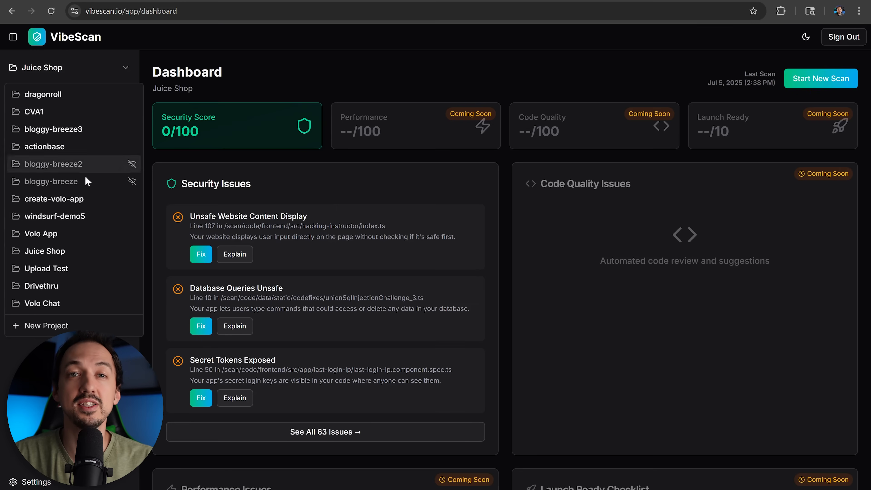
# Step: Create a VibeScan project from the VoloBuilds/dragonroll repository and start its scan
pyautogui.click(46, 326)
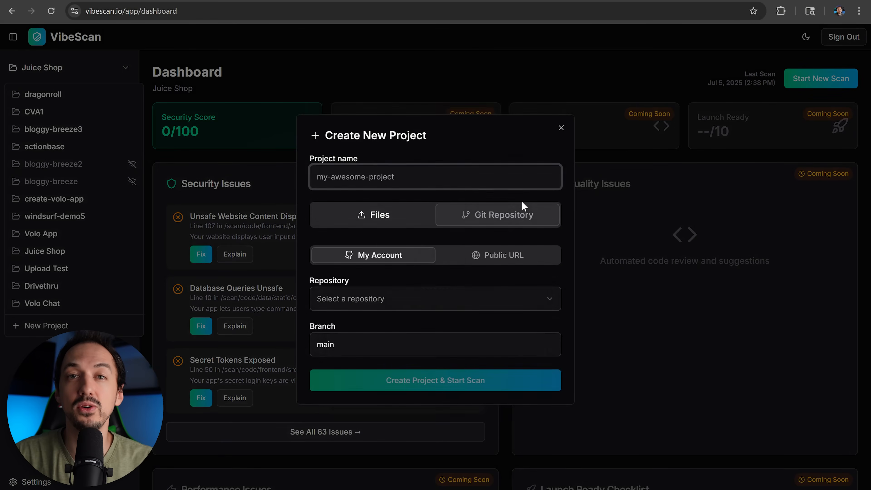
pyautogui.click(436, 299)
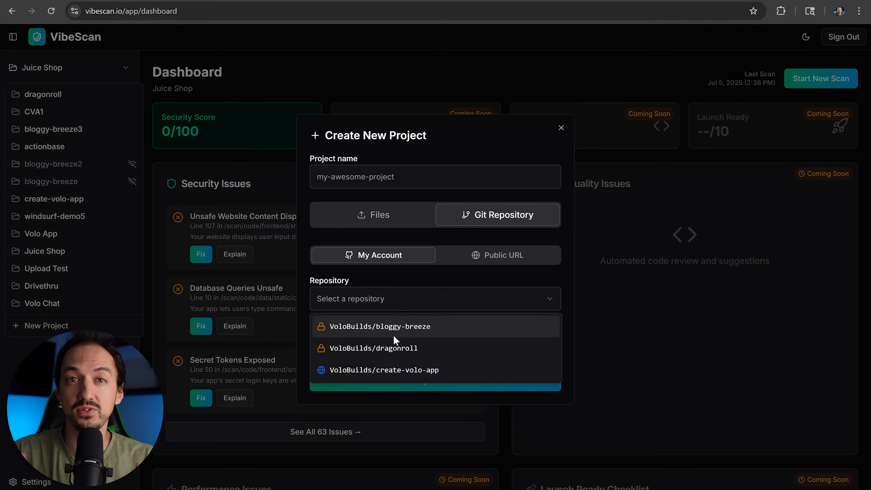
pyautogui.click(373, 349)
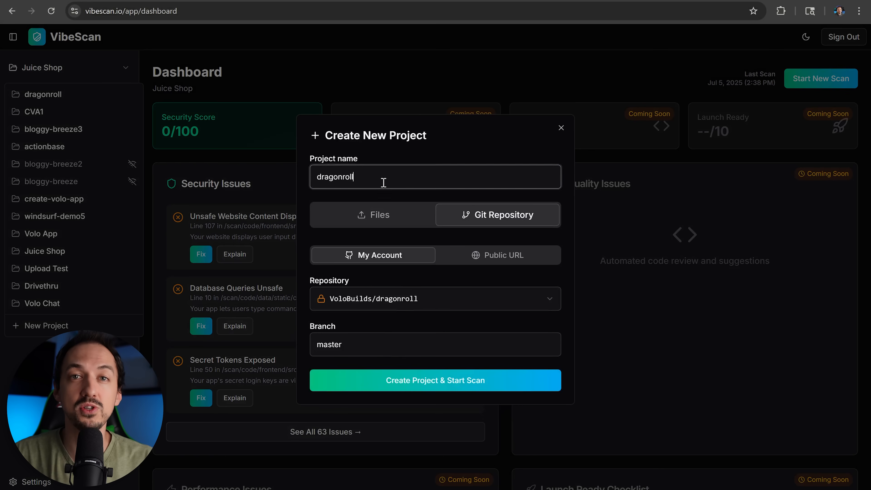
pyautogui.click(372, 215)
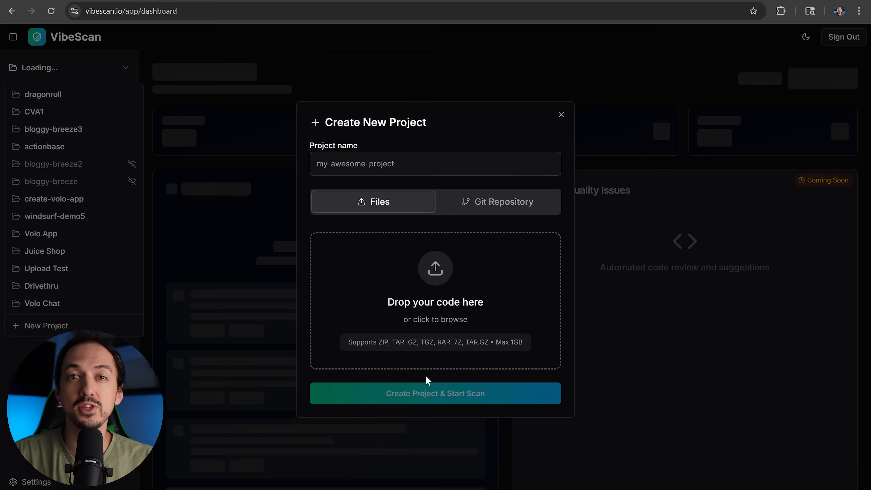
pyautogui.click(435, 394)
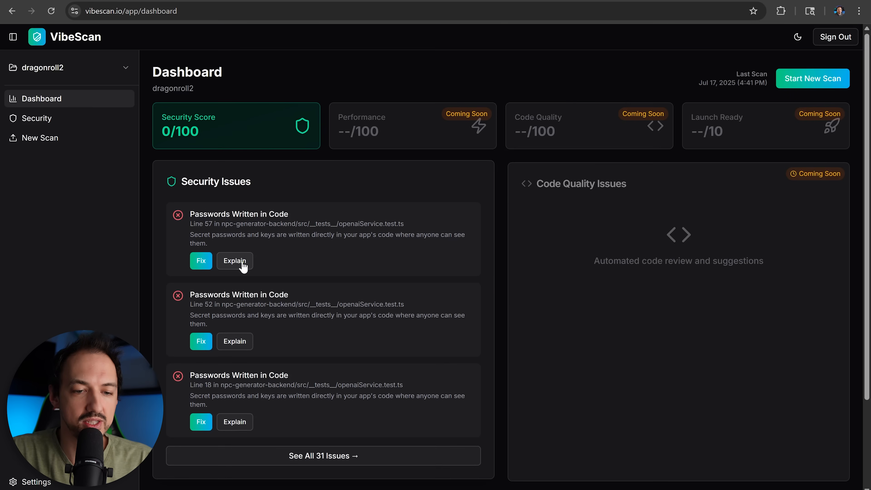
# Step: Read the explanation for the Passwords Written in Code issue, then show the full security issue list
pyautogui.click(234, 260)
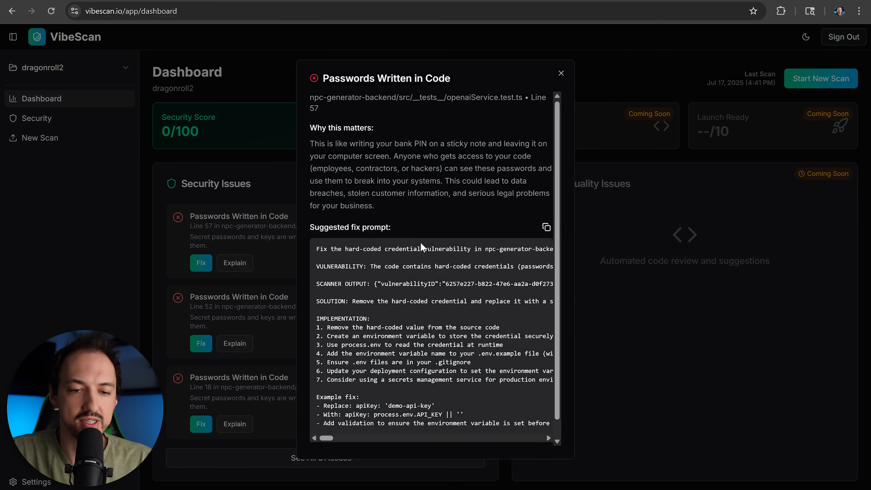
pyautogui.click(561, 73)
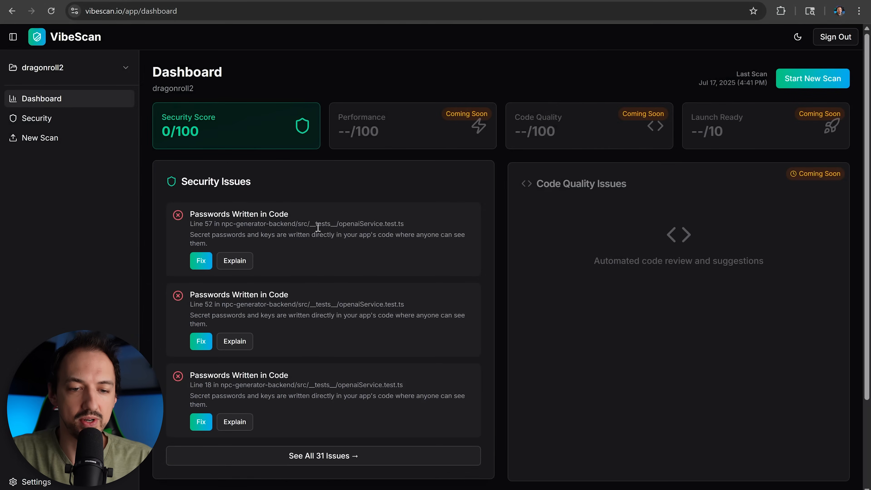
pyautogui.doubleClick(324, 223)
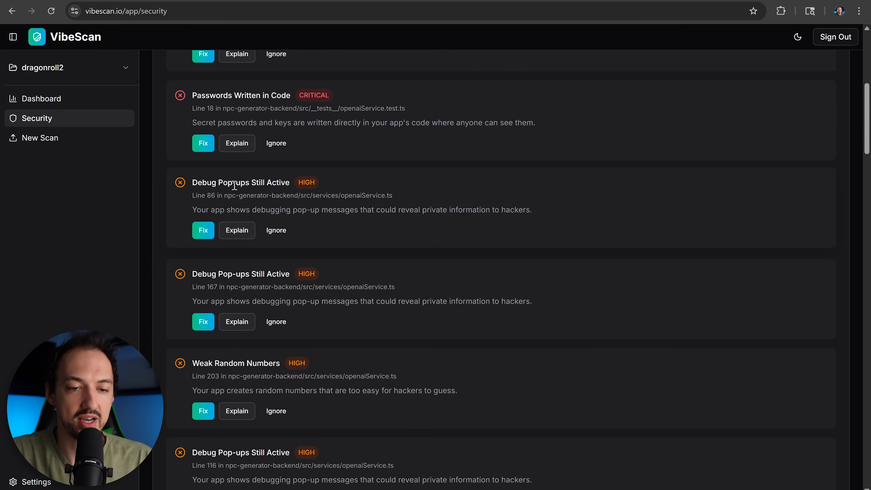
# Step: Read the explanation and suggested fix for the line 39 Debug Pop-ups issue
pyautogui.scroll(-3)
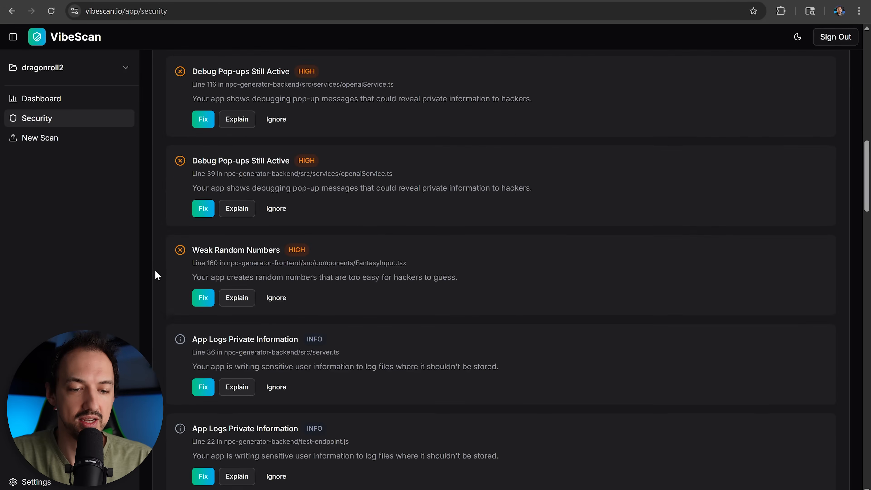
pyautogui.scroll(-3)
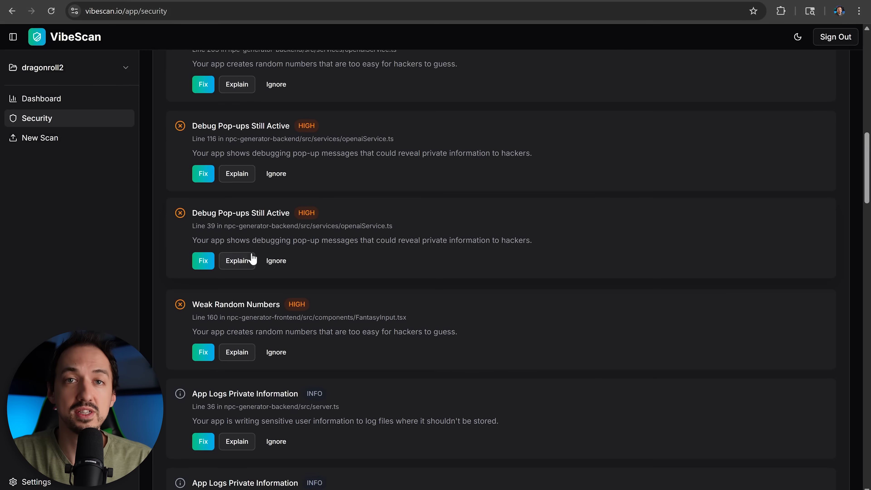
pyautogui.click(236, 261)
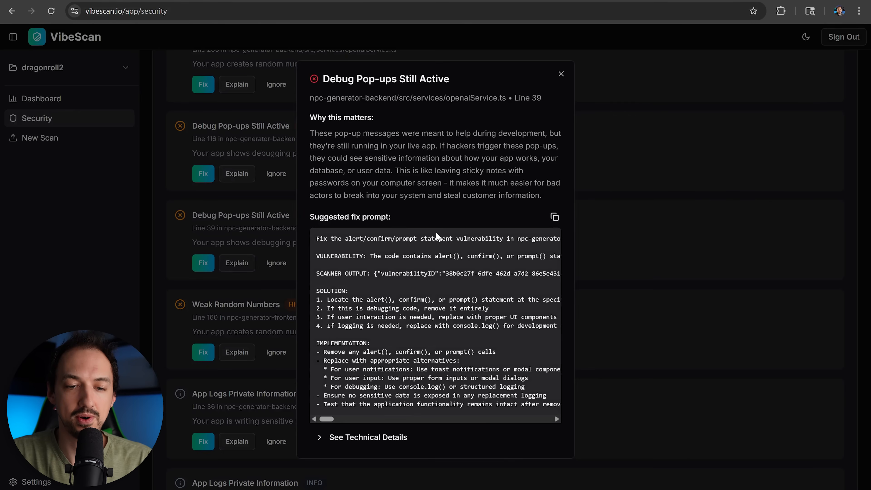
pyautogui.click(554, 216)
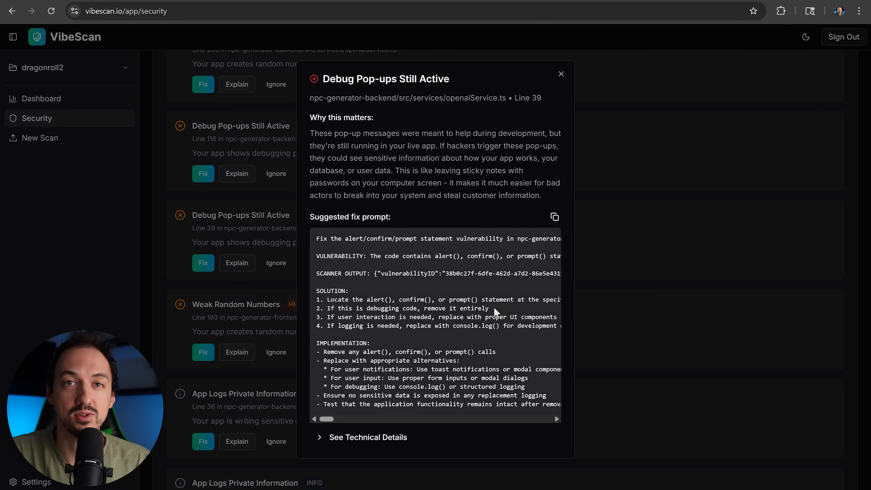
pyautogui.click(561, 74)
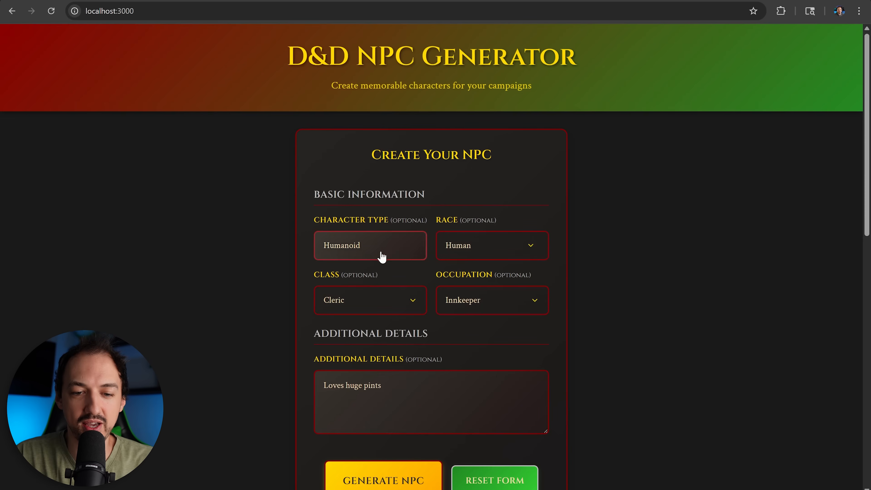
# Step: Generate the Human Cleric innkeeper NPC and read Brother Aldric Marrowill's description, background and portrait
pyautogui.click(370, 245)
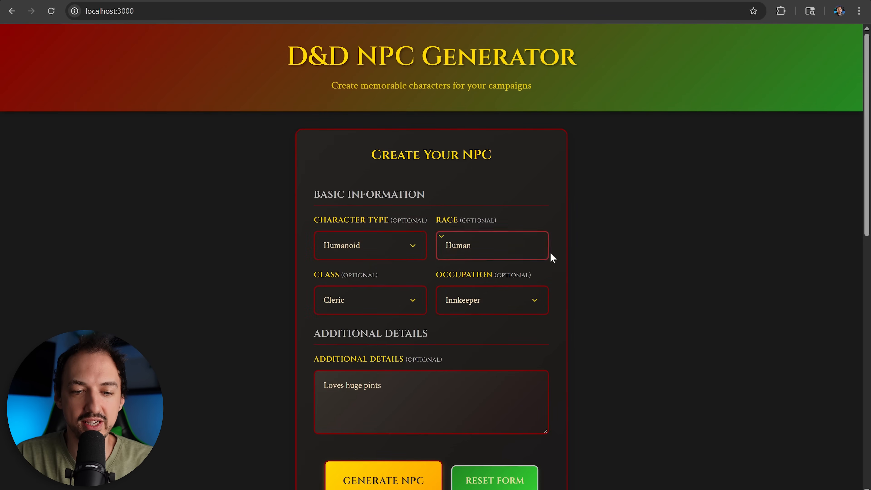
pyautogui.click(384, 480)
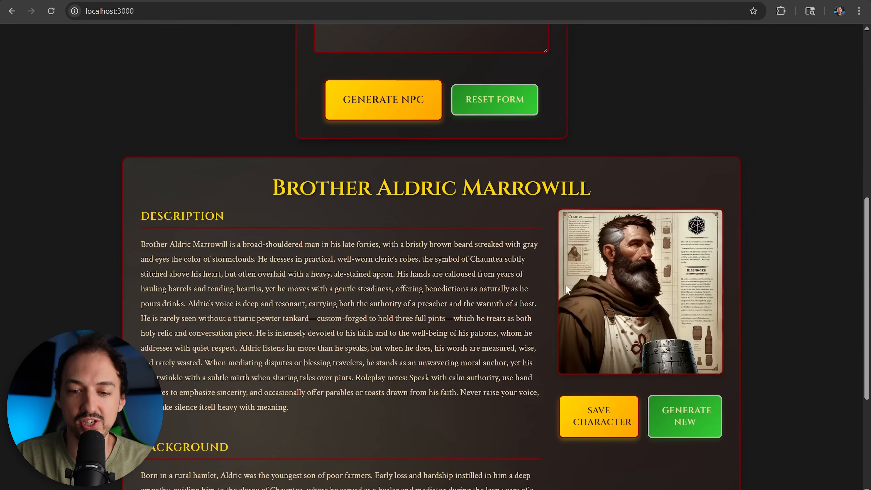
pyautogui.moveTo(141, 244); pyautogui.dragTo(282, 349)
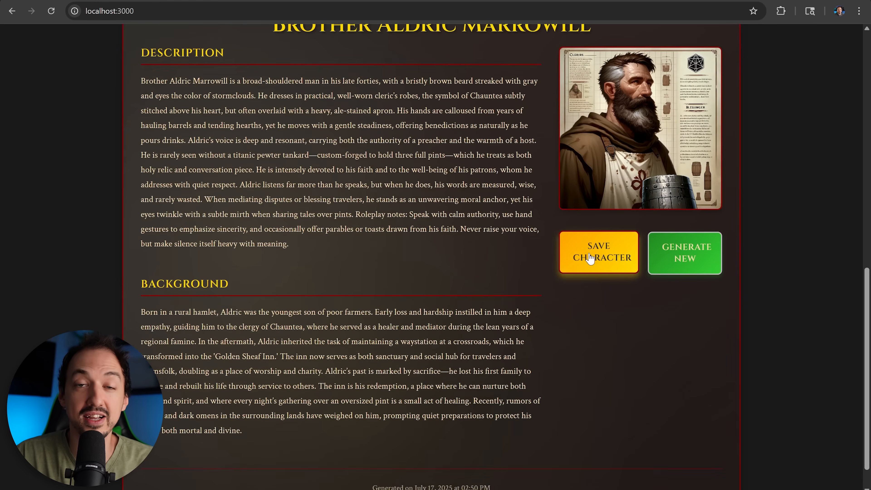
pyautogui.moveTo(599, 331)
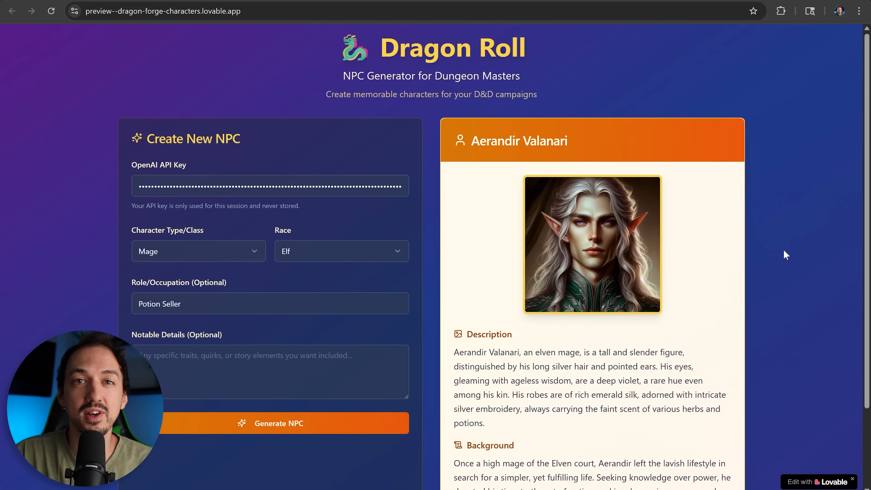
pyautogui.moveTo(645, 347)
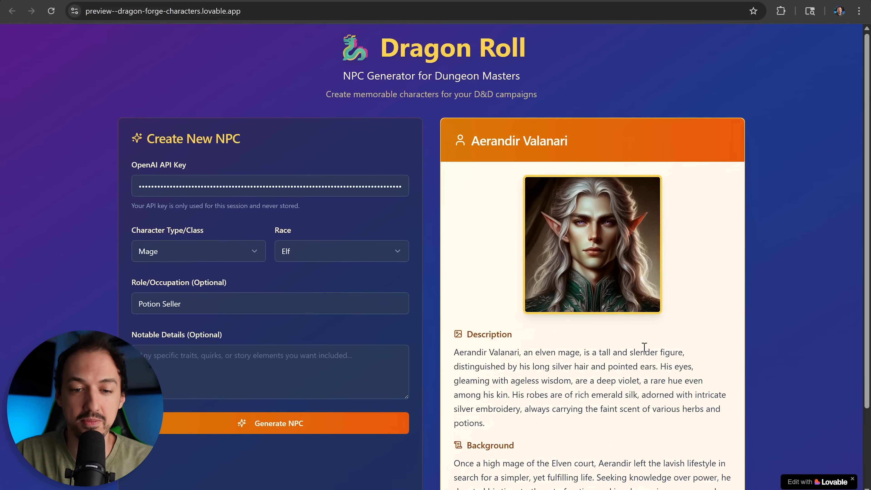
# Step: Scroll the Dragon Roll preview to view the elf mage NPC Aerandir Valanari
pyautogui.scroll(-3)
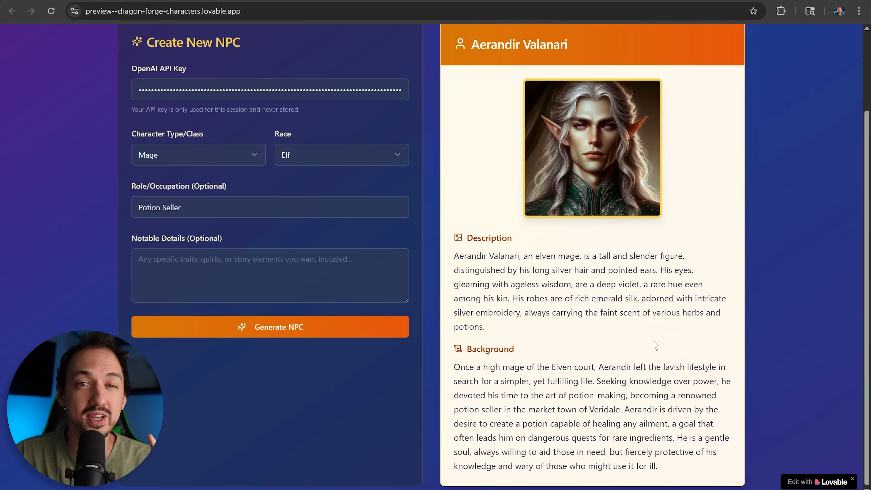